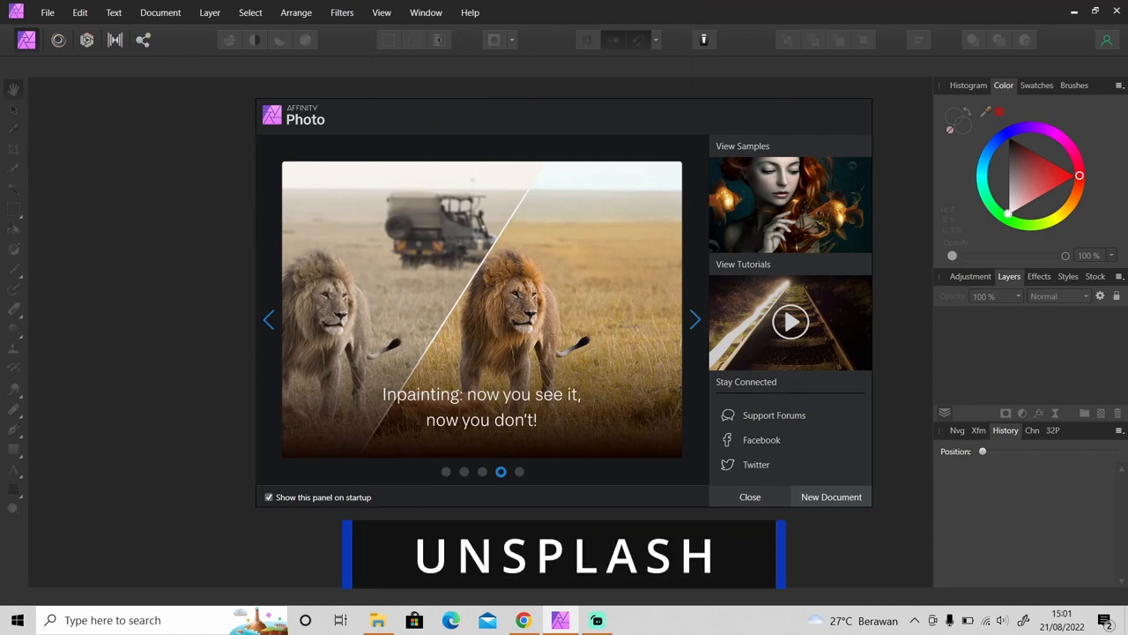
# Dismiss the welcome panel to reveal the yellow-sofa wall photo
pyautogui.click(694, 321)
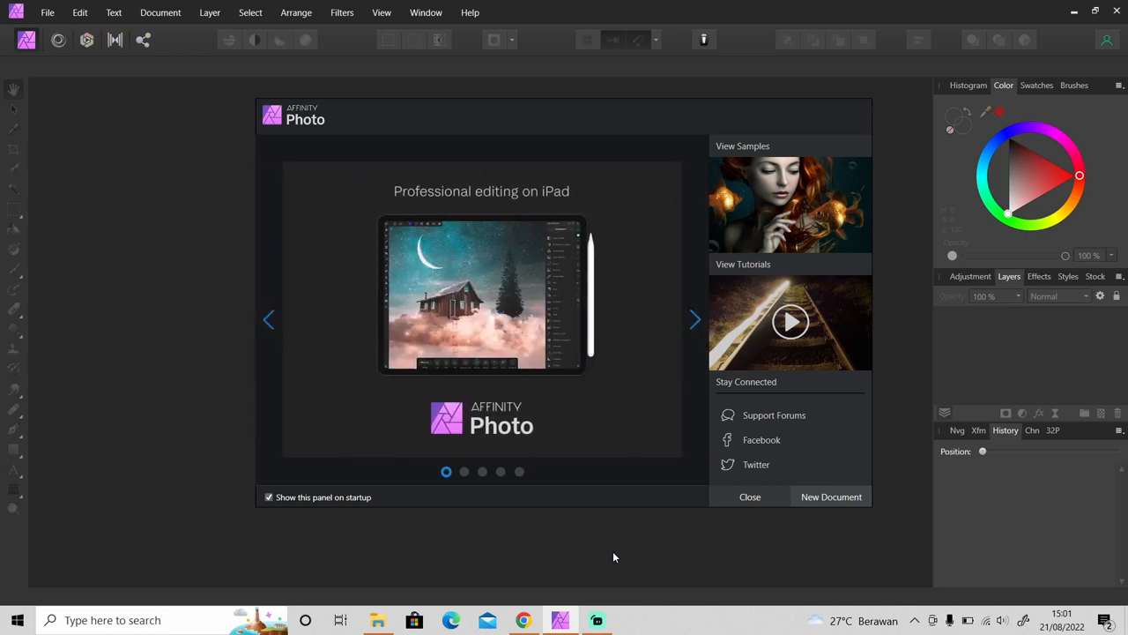
pyautogui.click(749, 497)
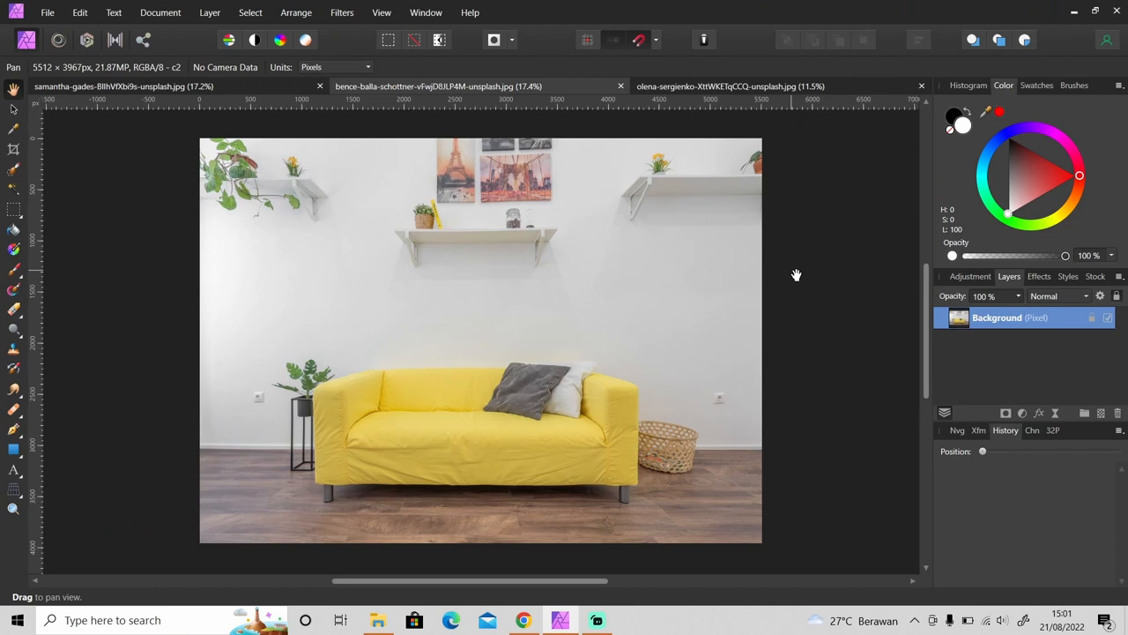
pyautogui.moveTo(411, 404)
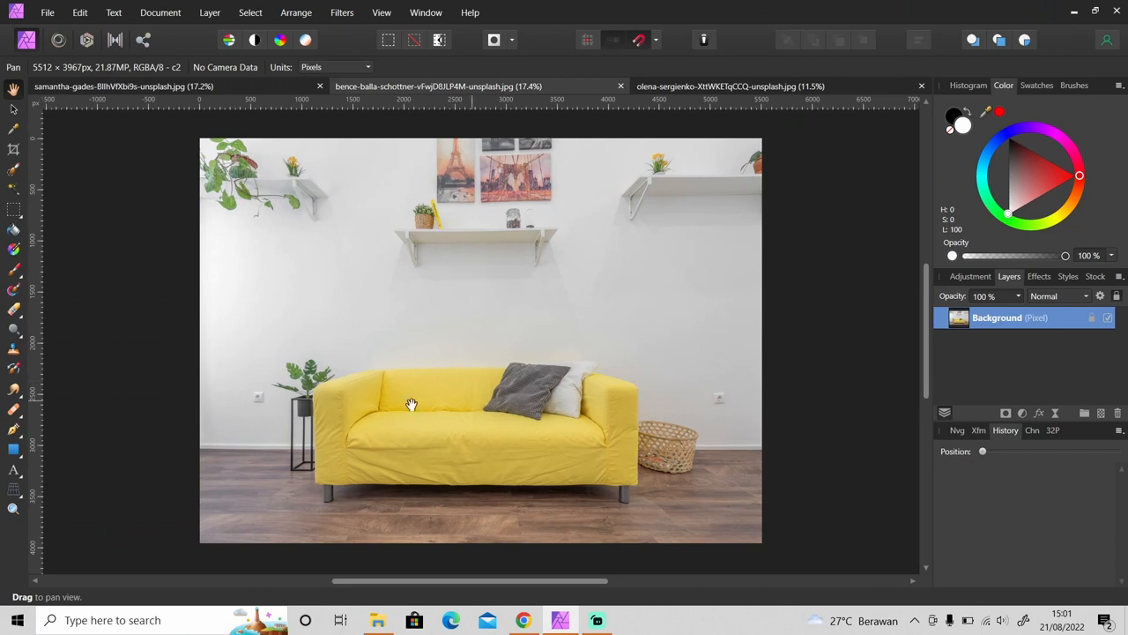
pyautogui.moveTo(426, 420)
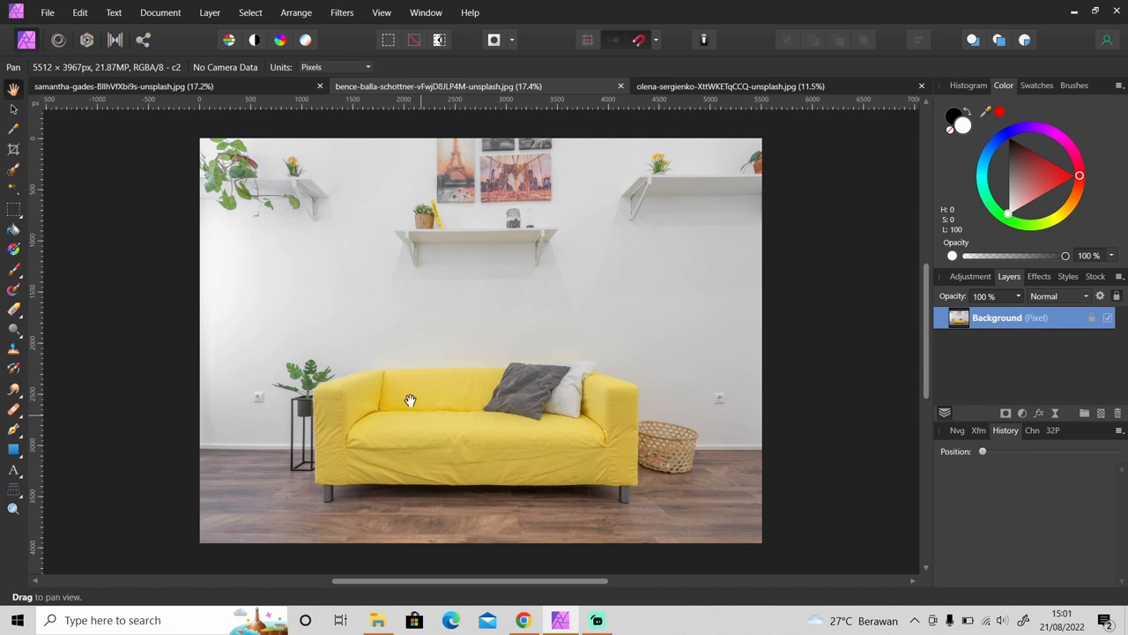
pyautogui.moveTo(385, 243)
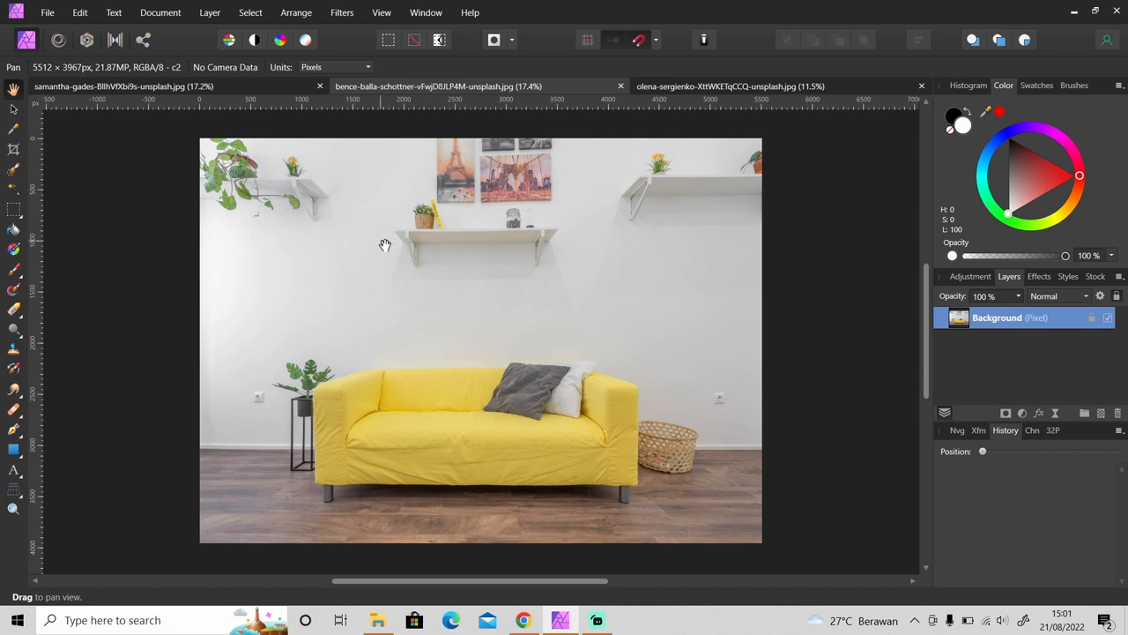
# Select a rectangle on the wall beside the shelf and fill it white on a new pixel layer
pyautogui.click(14, 209)
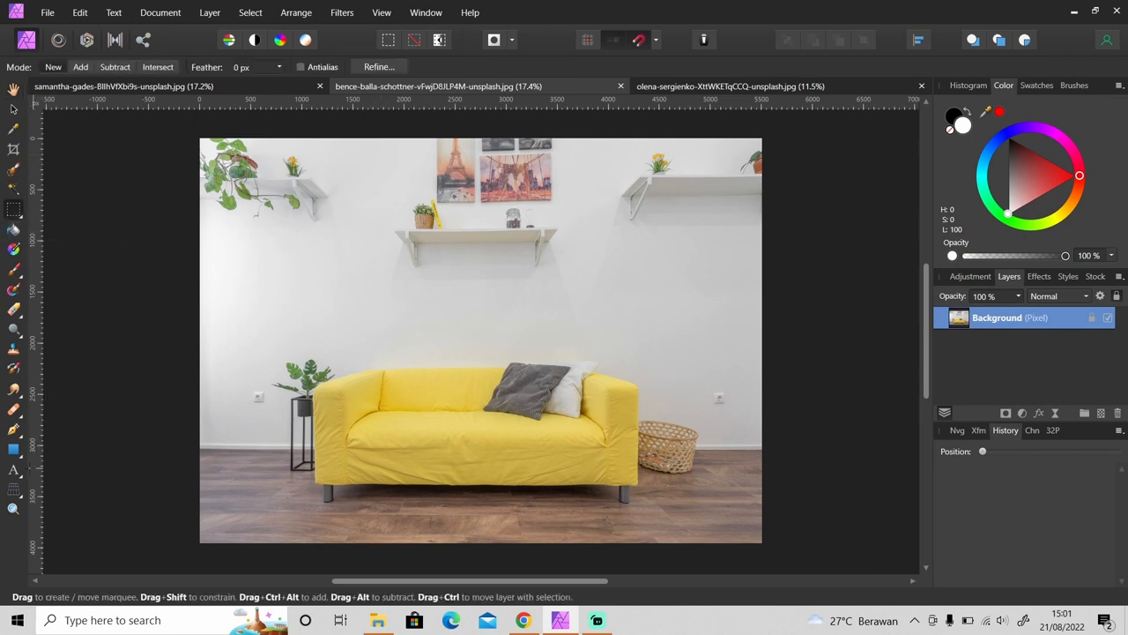
pyautogui.moveTo(384, 208)
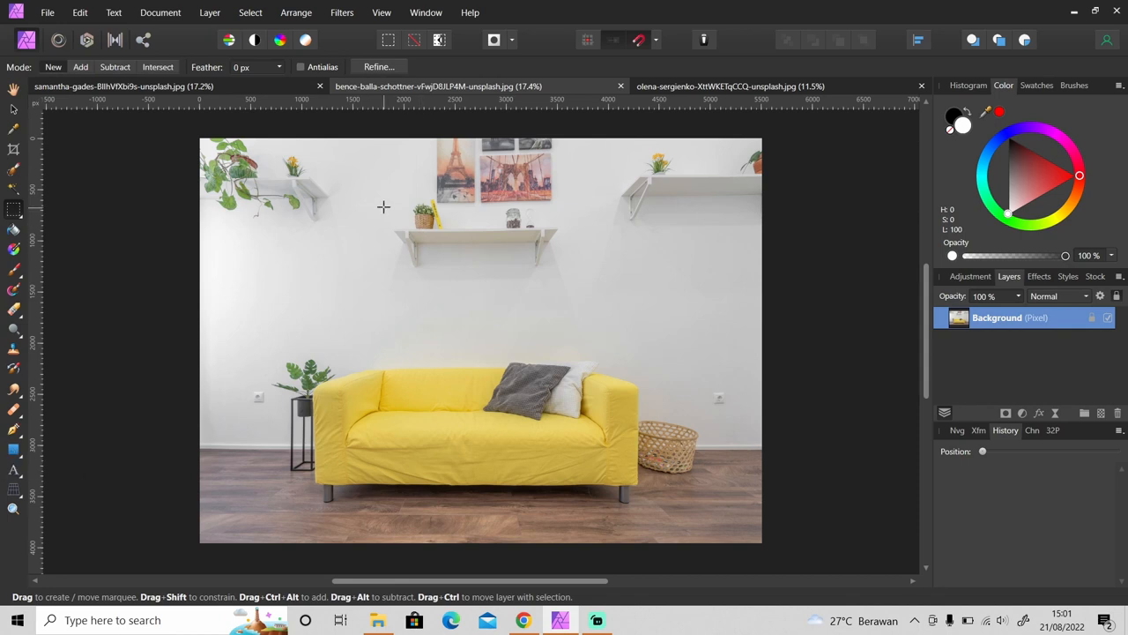
pyautogui.moveTo(384, 208); pyautogui.dragTo(445, 278)
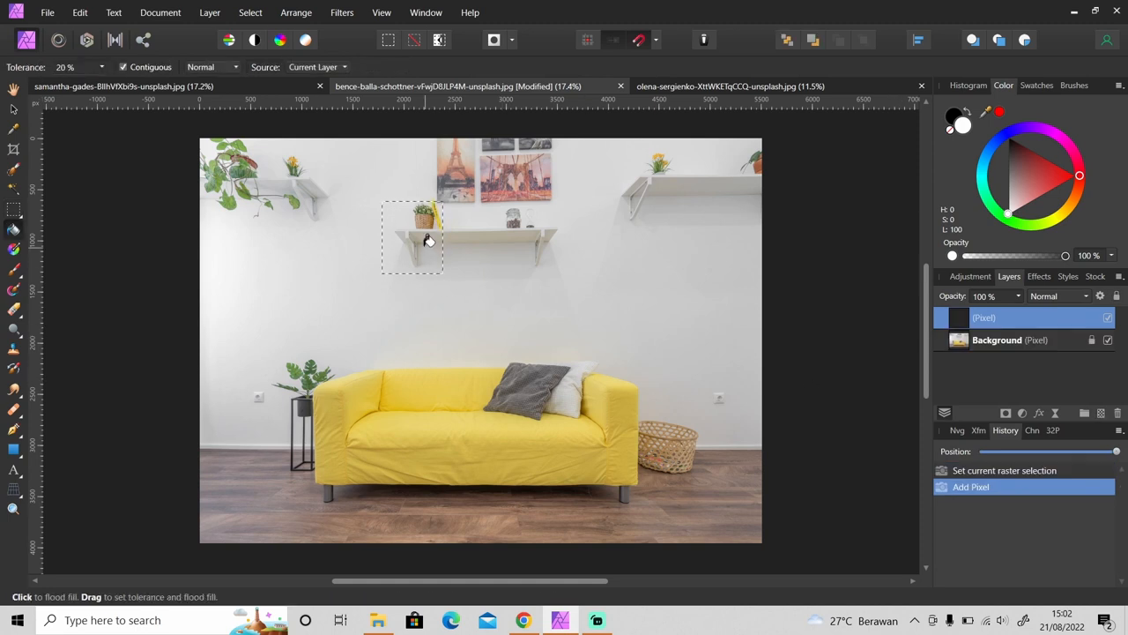
pyautogui.click(412, 238)
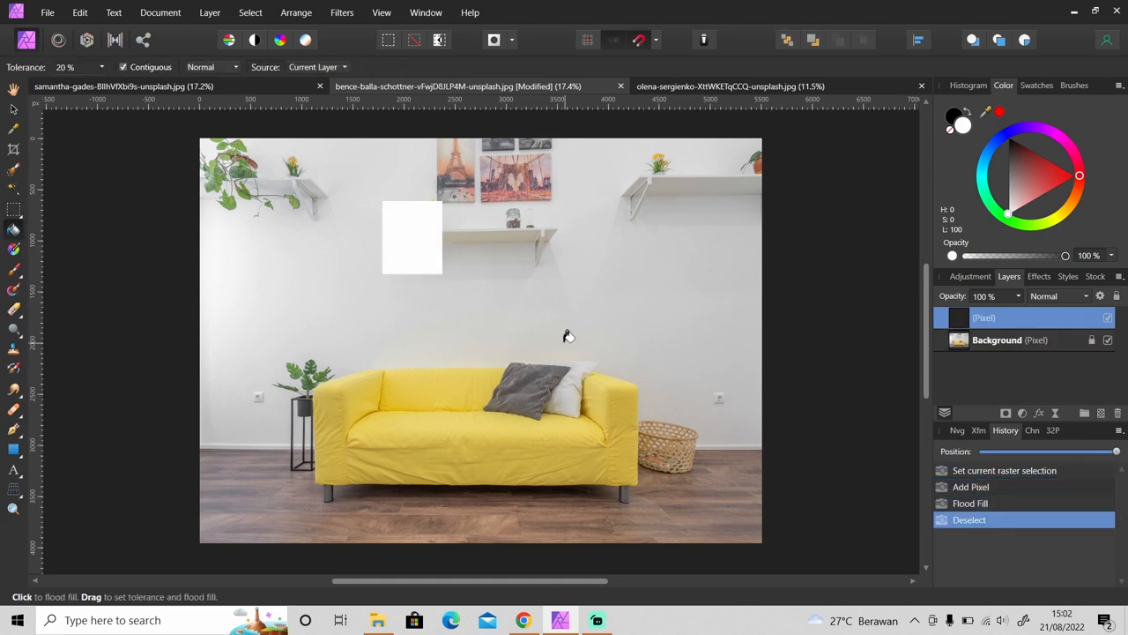
# Duplicate the white rectangle into a two-by-two pane grid and merge the copies into one layer
pyautogui.press('ctrl+j')
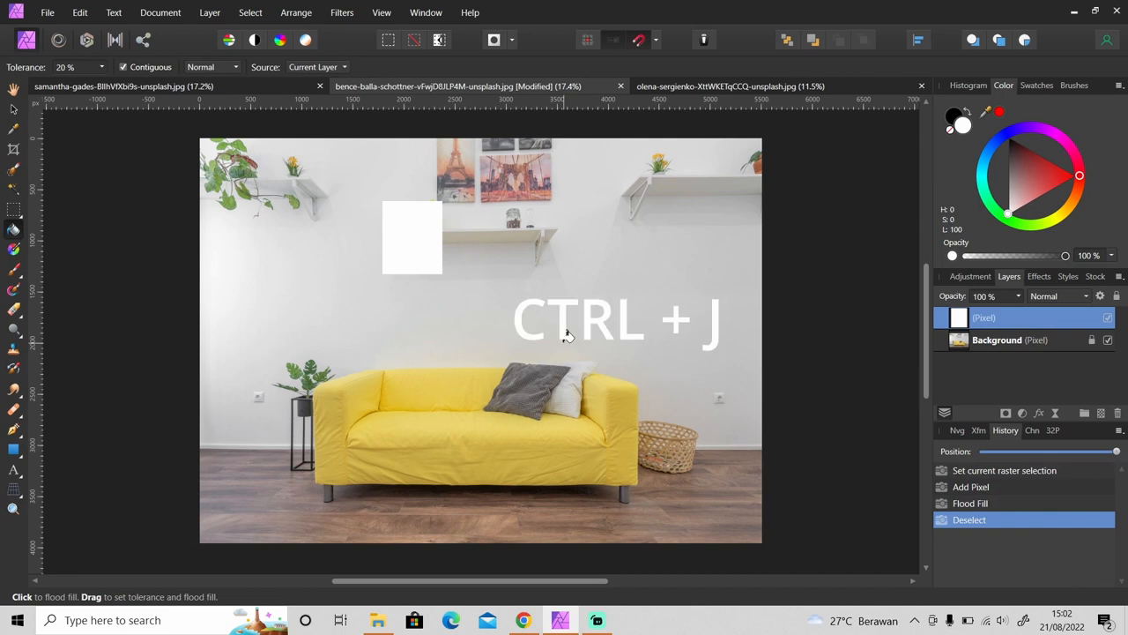
pyautogui.press('ctrl+j')
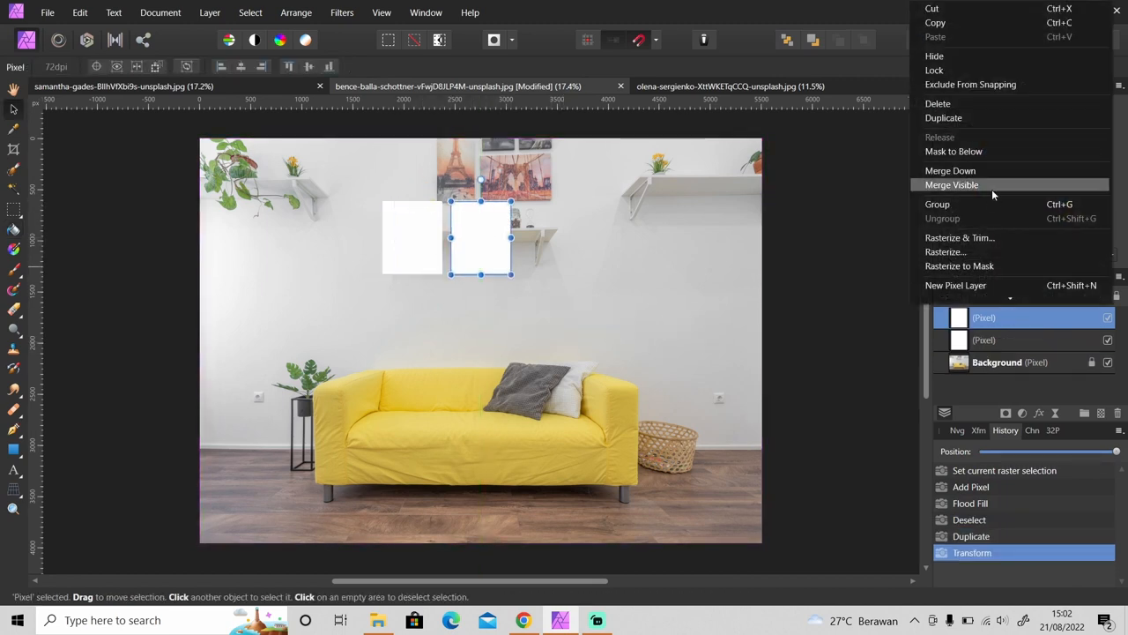
pyautogui.click(950, 169)
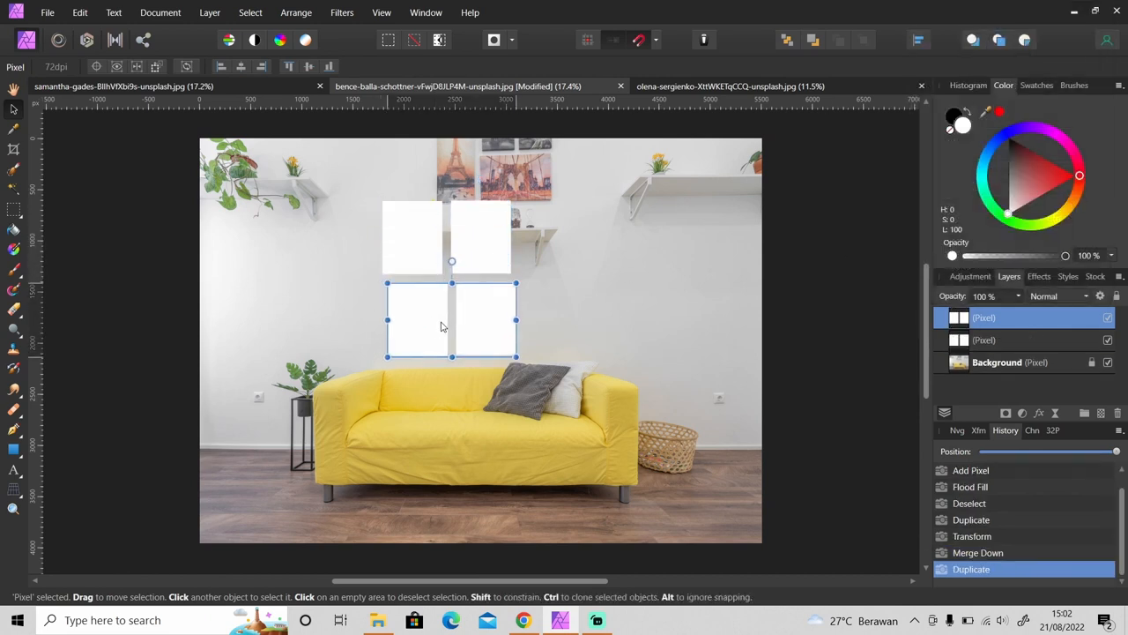
pyautogui.rightClick(445, 317)
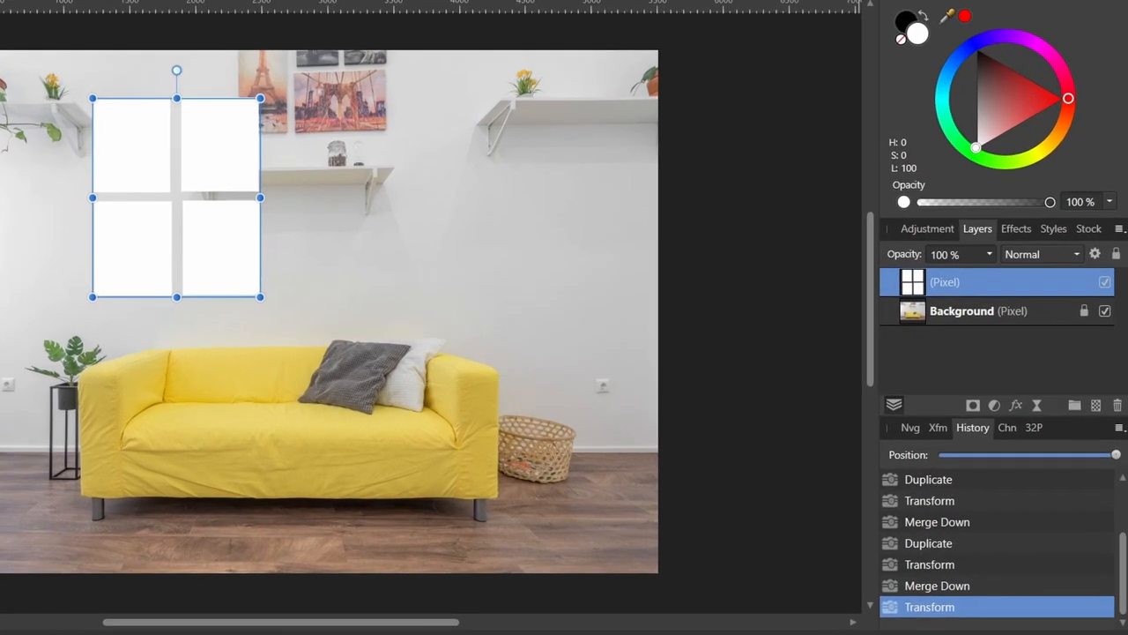
# Set the window-pane layer's blend mode to Soft Light
pyautogui.click(1040, 253)
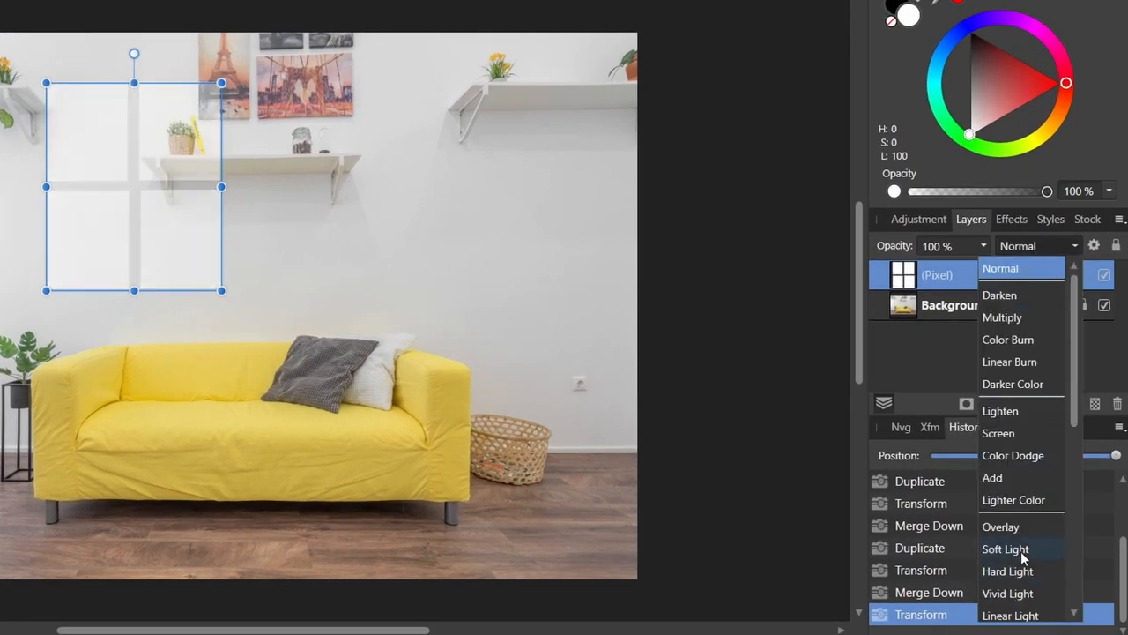
pyautogui.click(1005, 548)
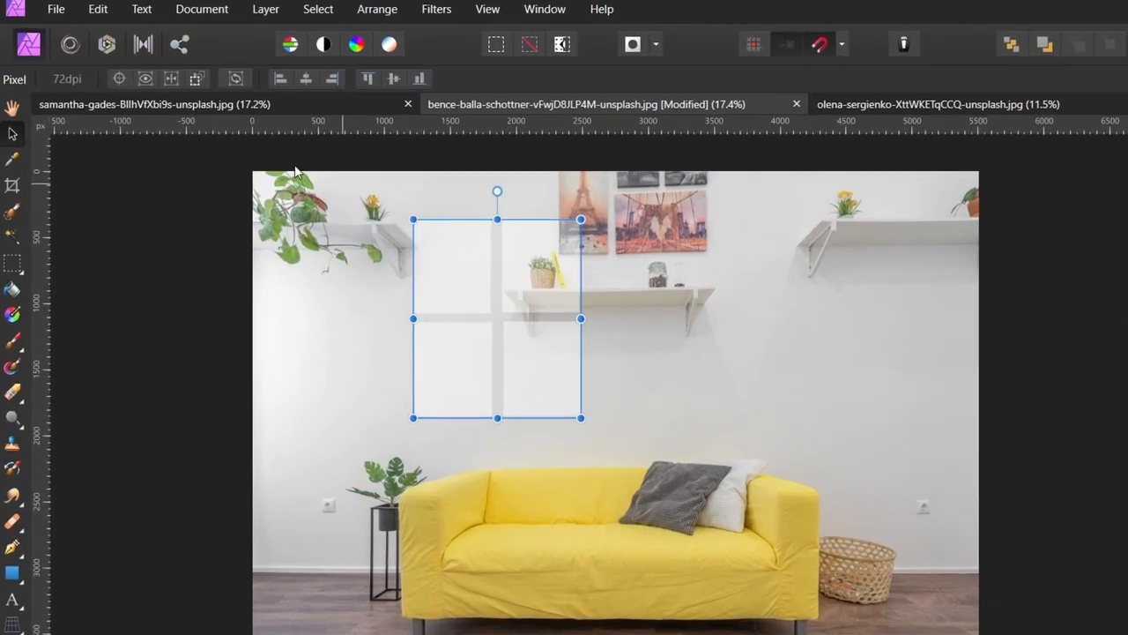
# Add a live Gaussian Blur of about 20 px to the window-light layer
pyautogui.click(265, 9)
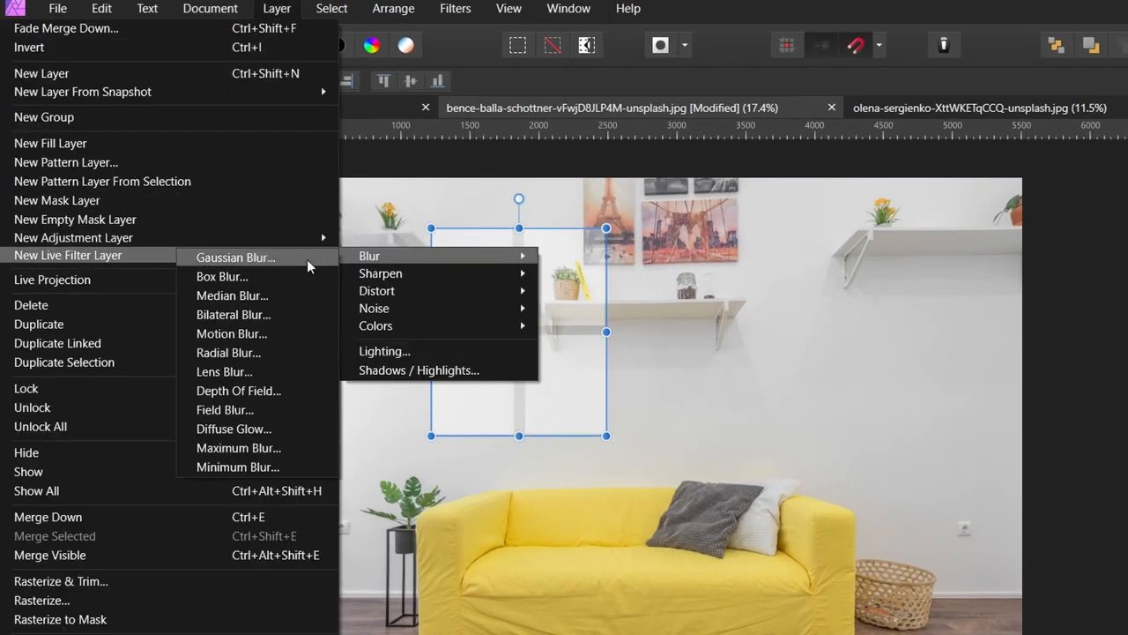
pyautogui.click(236, 257)
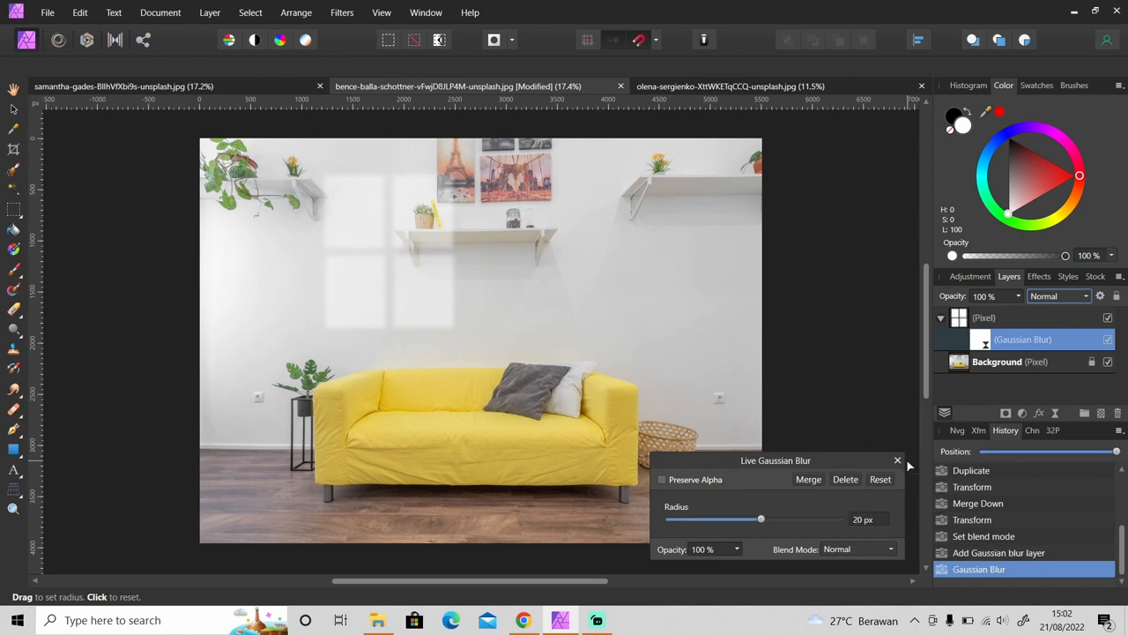
pyautogui.click(897, 460)
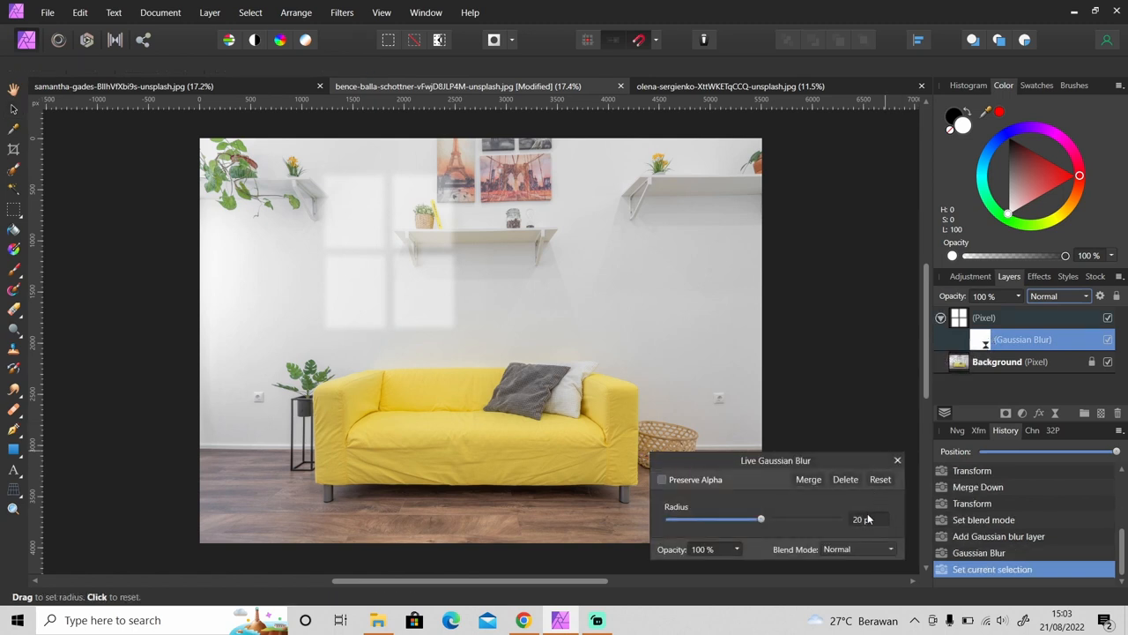
pyautogui.moveTo(762, 518); pyautogui.dragTo(751, 518)
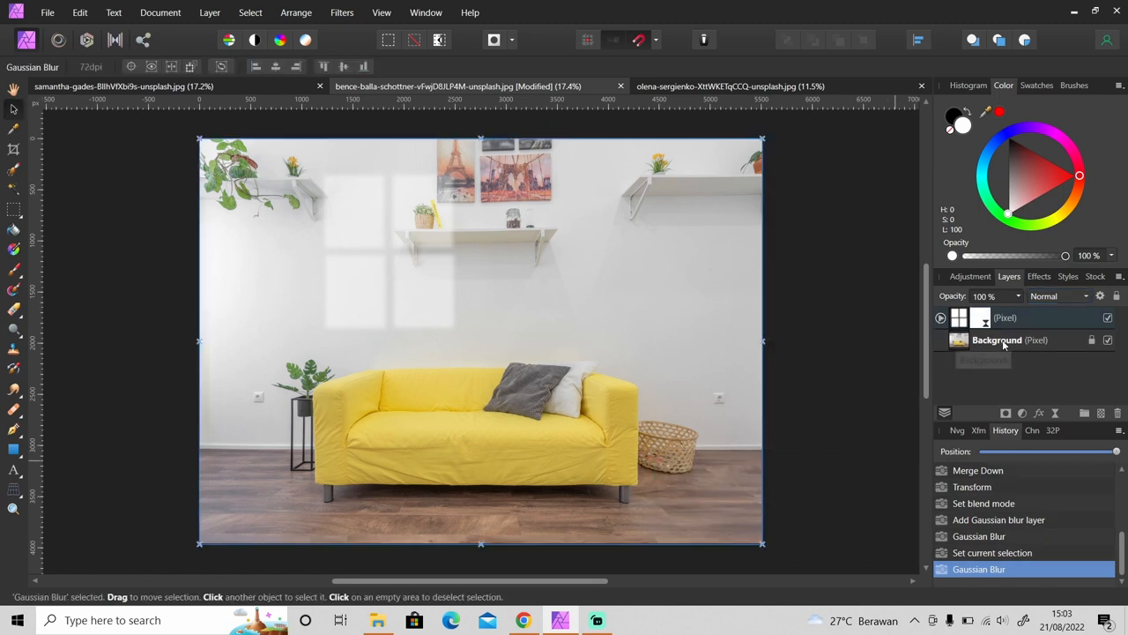
# Add a Curves adjustment above the Background layer and pull it down to darken the room
pyautogui.click(998, 340)
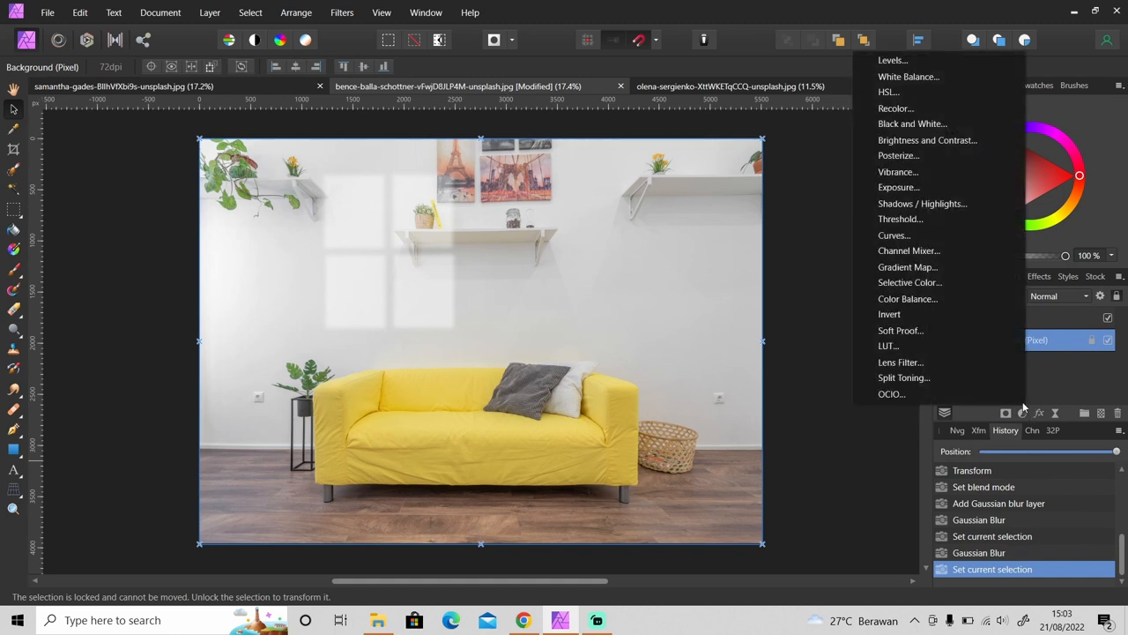
pyautogui.moveTo(955, 215)
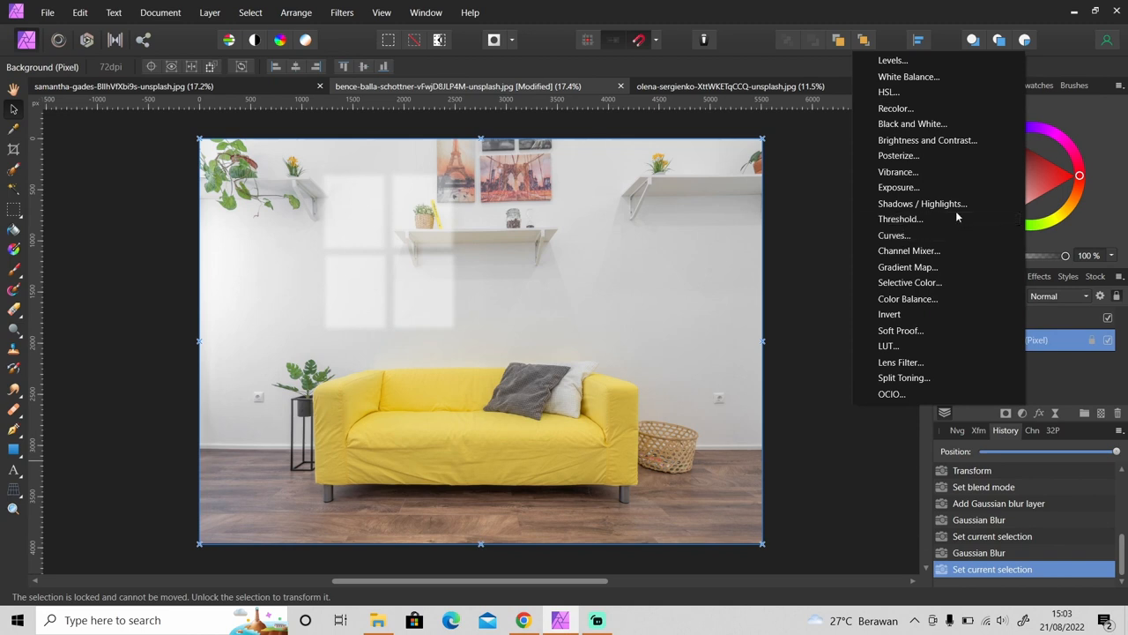
pyautogui.moveTo(899, 187)
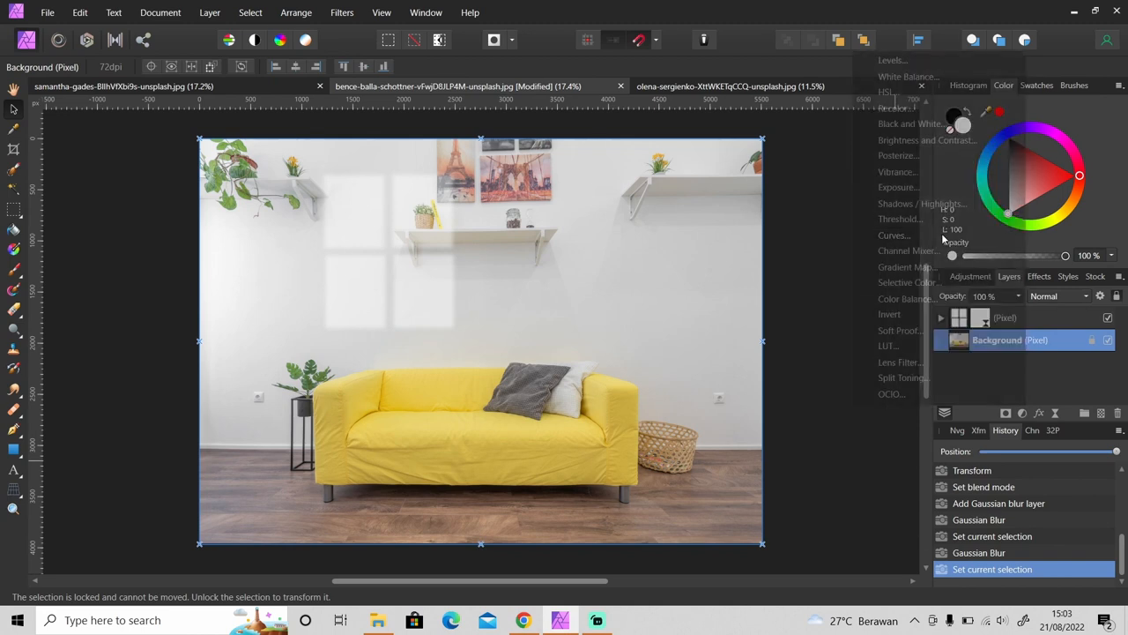
pyautogui.click(894, 235)
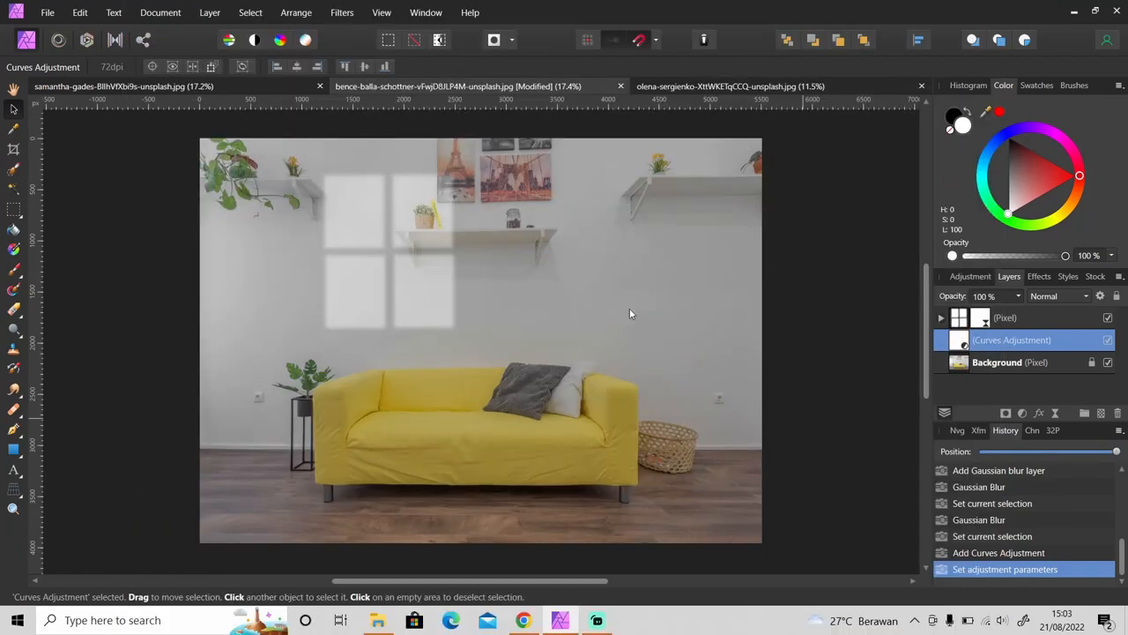
# Switch to the browser and bring up the Gumroad Windows Soft Light Effect product page
pyautogui.click(380, 12)
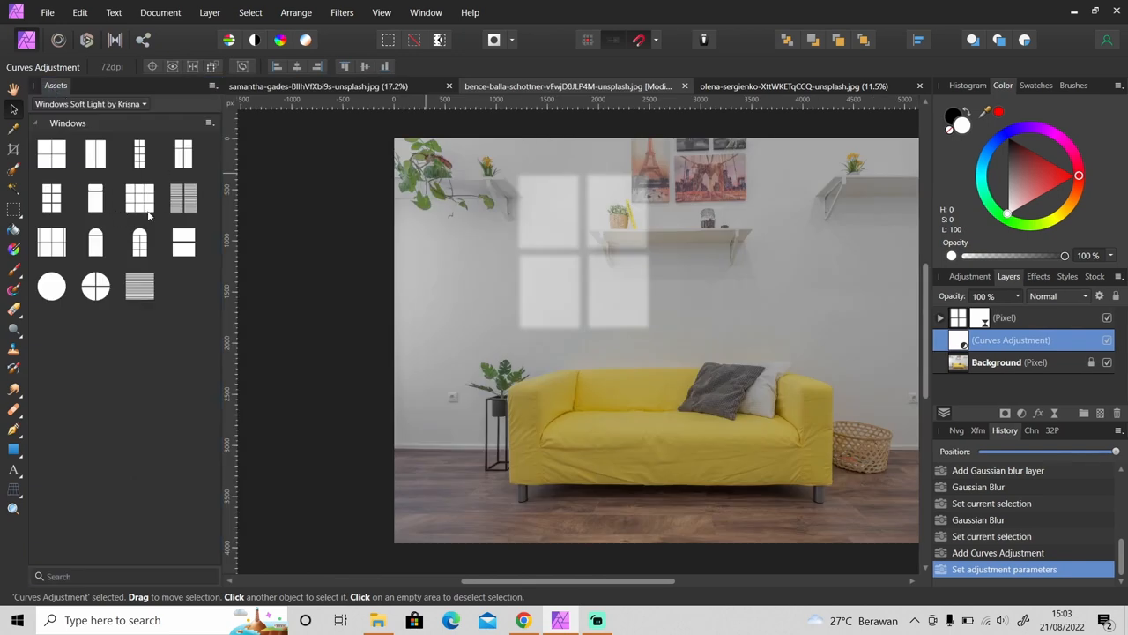
pyautogui.moveTo(104, 266)
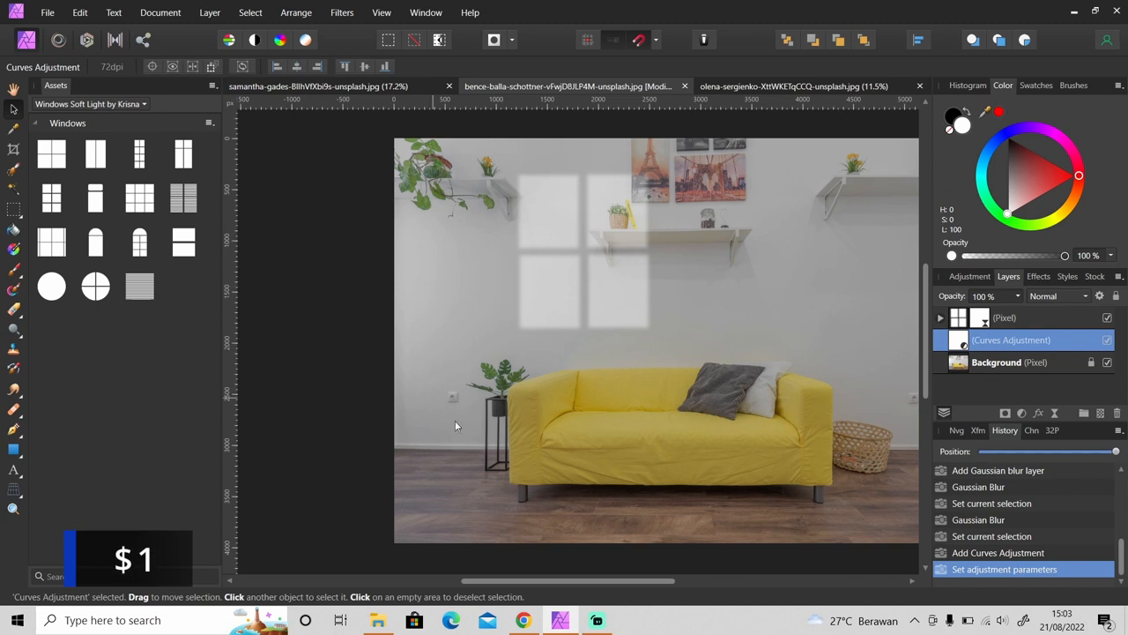
pyautogui.click(526, 620)
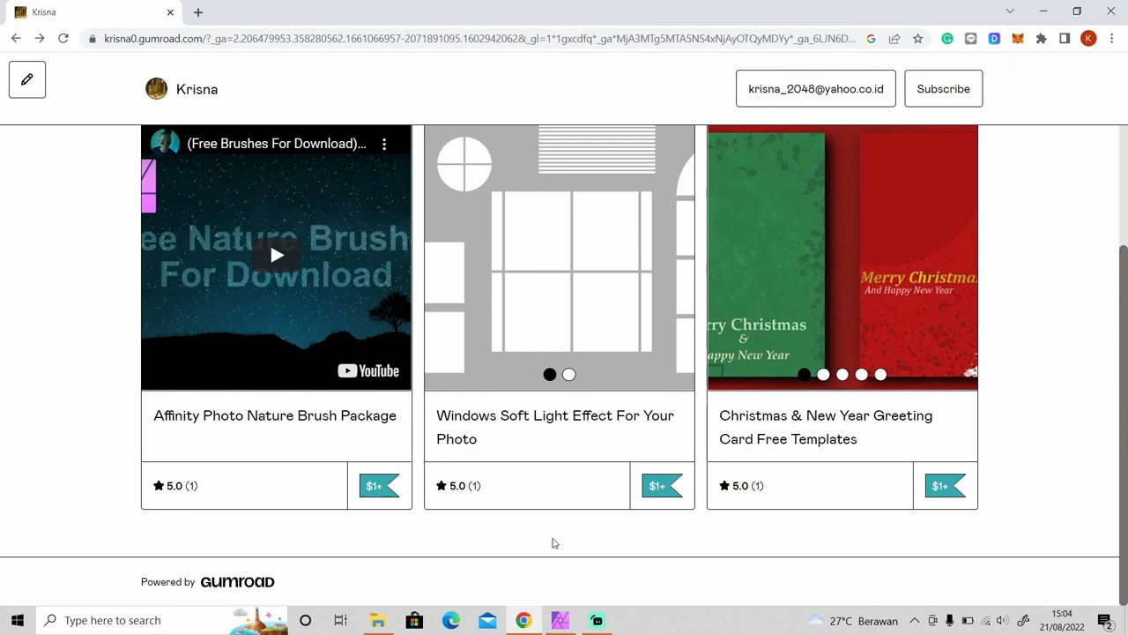
pyautogui.moveTo(561, 430)
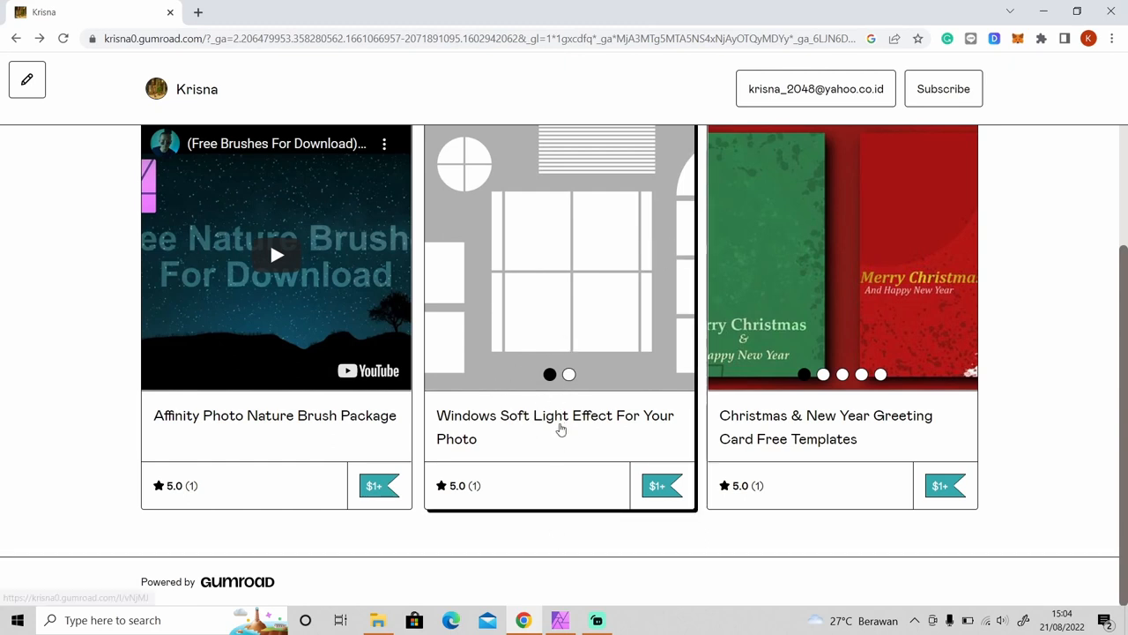
pyautogui.click(561, 620)
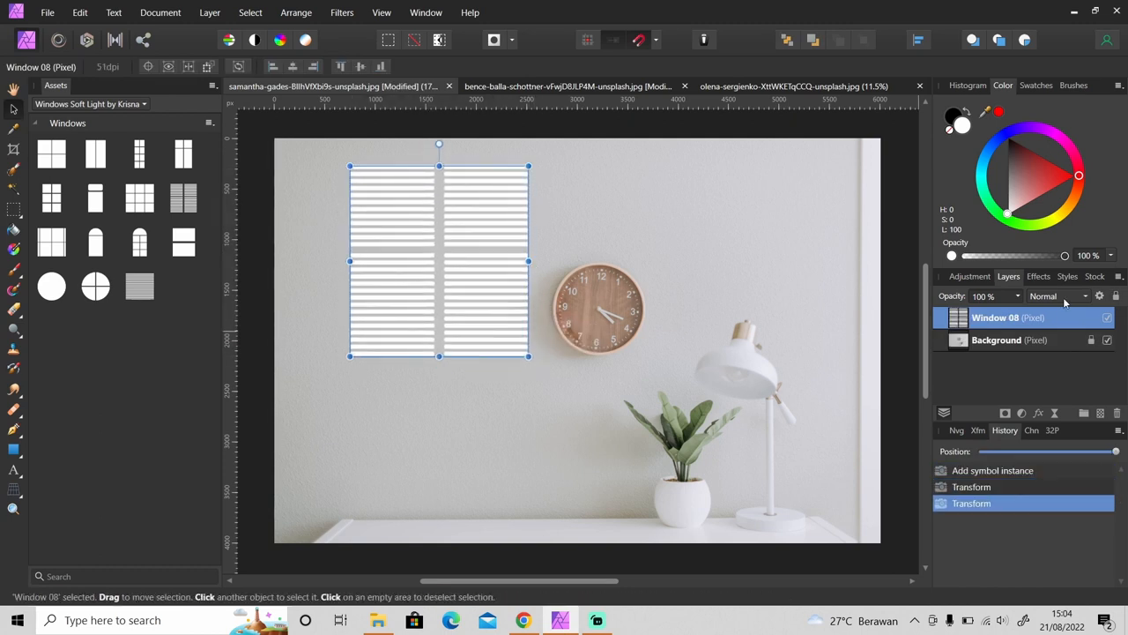
# Blend the blinds window asset as Soft Light, add an increased live Gaussian blur, and add Curves
pyautogui.click(1054, 297)
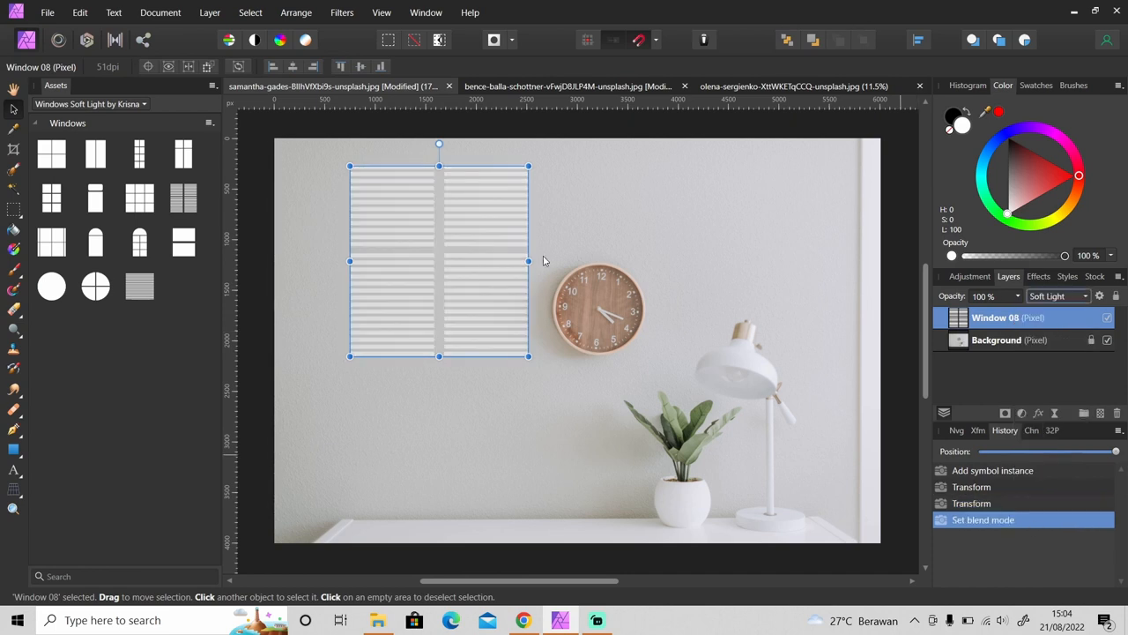
pyautogui.click(208, 12)
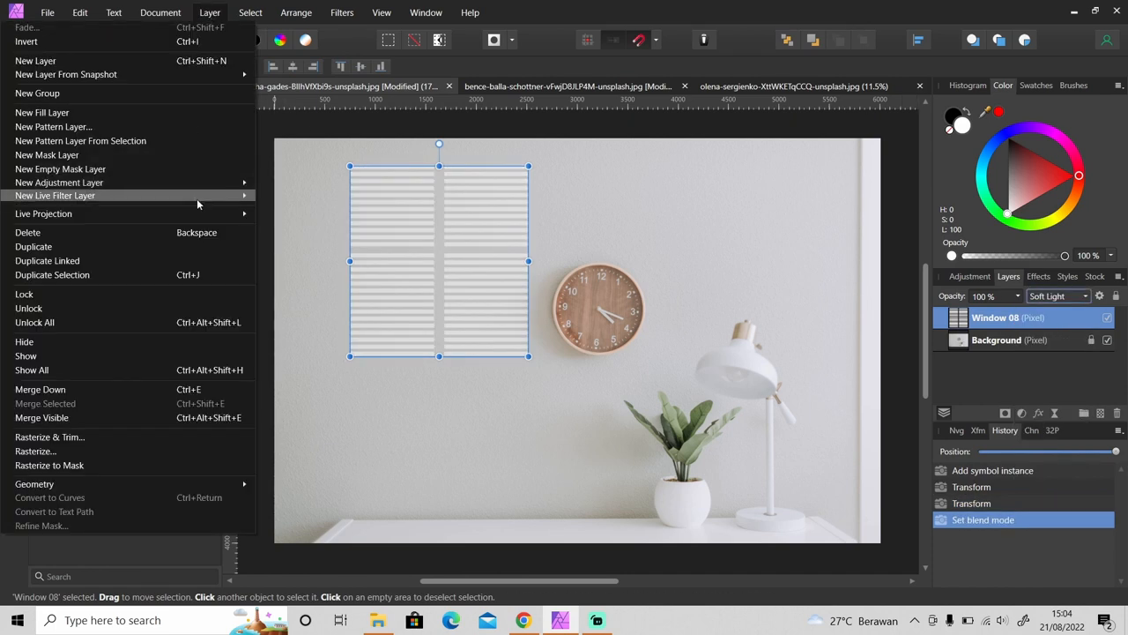
pyautogui.click(55, 194)
pyautogui.write('10')
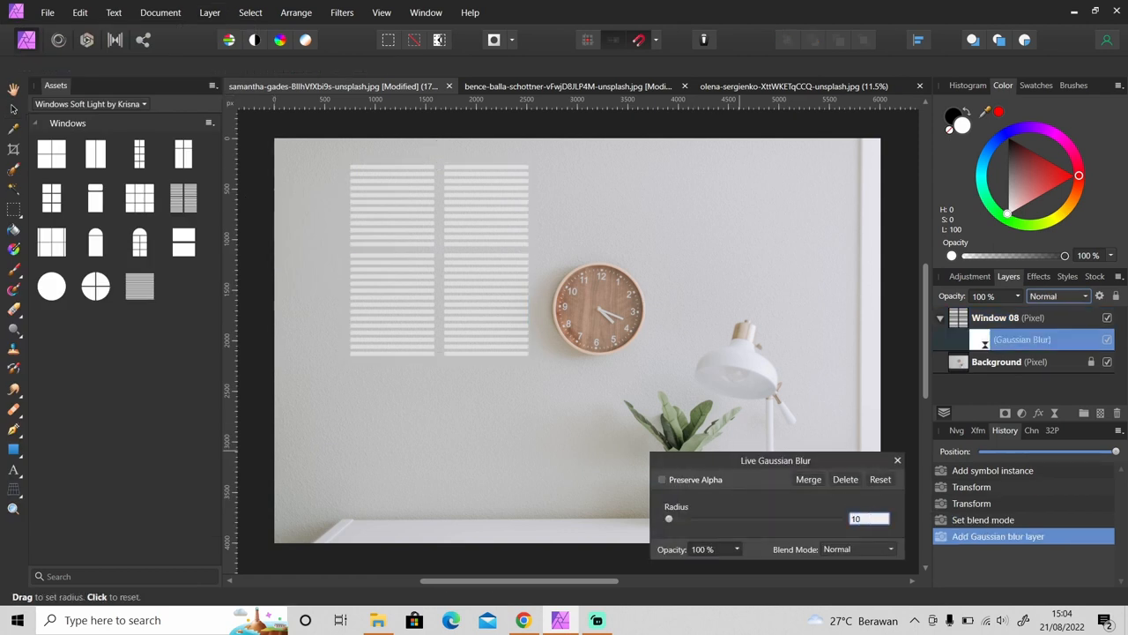
pyautogui.moveTo(670, 518); pyautogui.dragTo(740, 518)
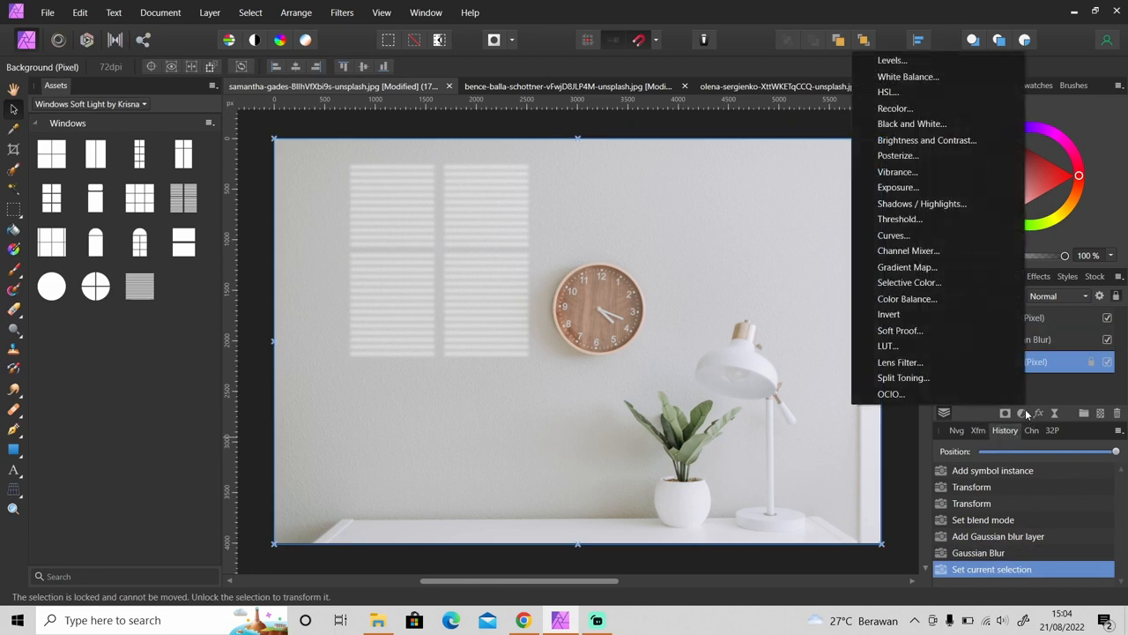
pyautogui.click(892, 234)
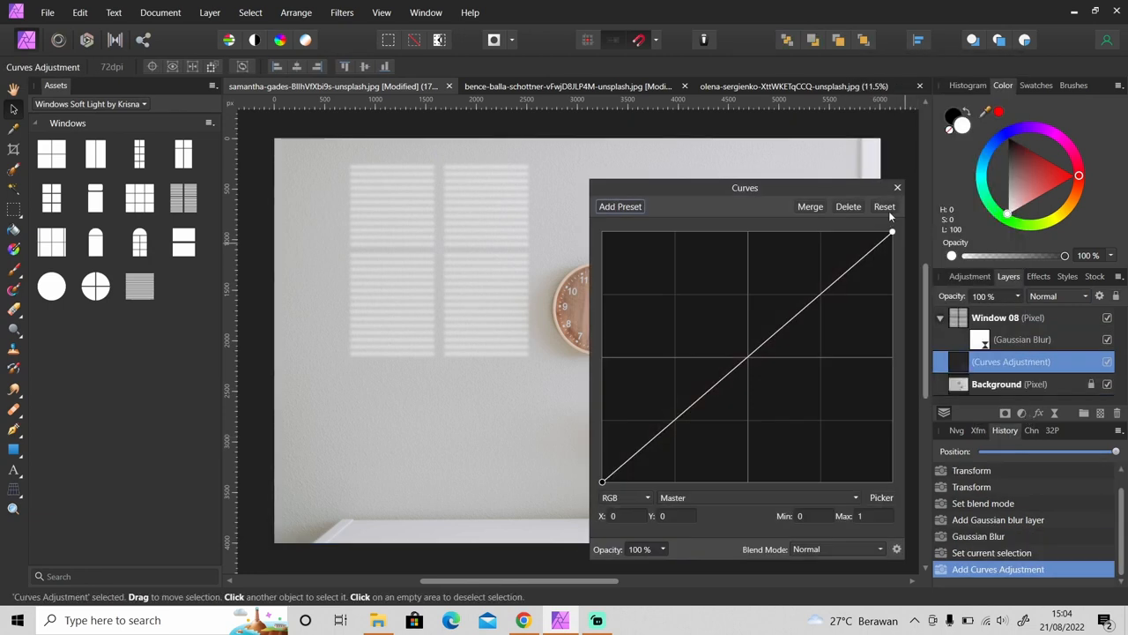
# Pull the Curves highlight point down to darken the clock photo, then close the dialog
pyautogui.moveTo(892, 231); pyautogui.dragTo(891, 250)
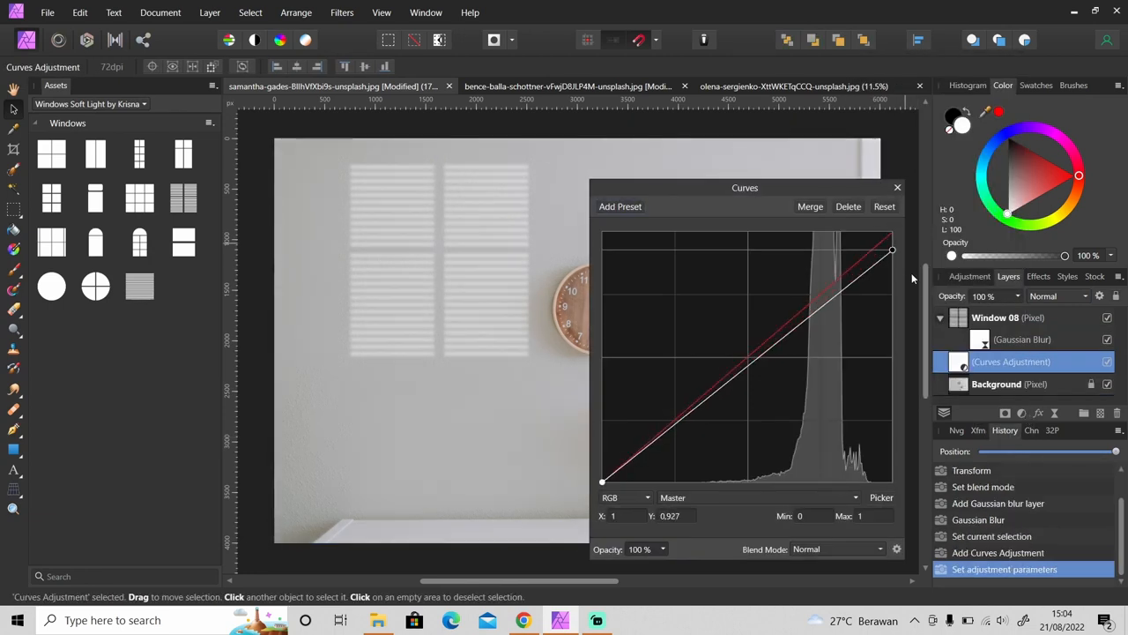
pyautogui.moveTo(892, 250); pyautogui.dragTo(892, 292)
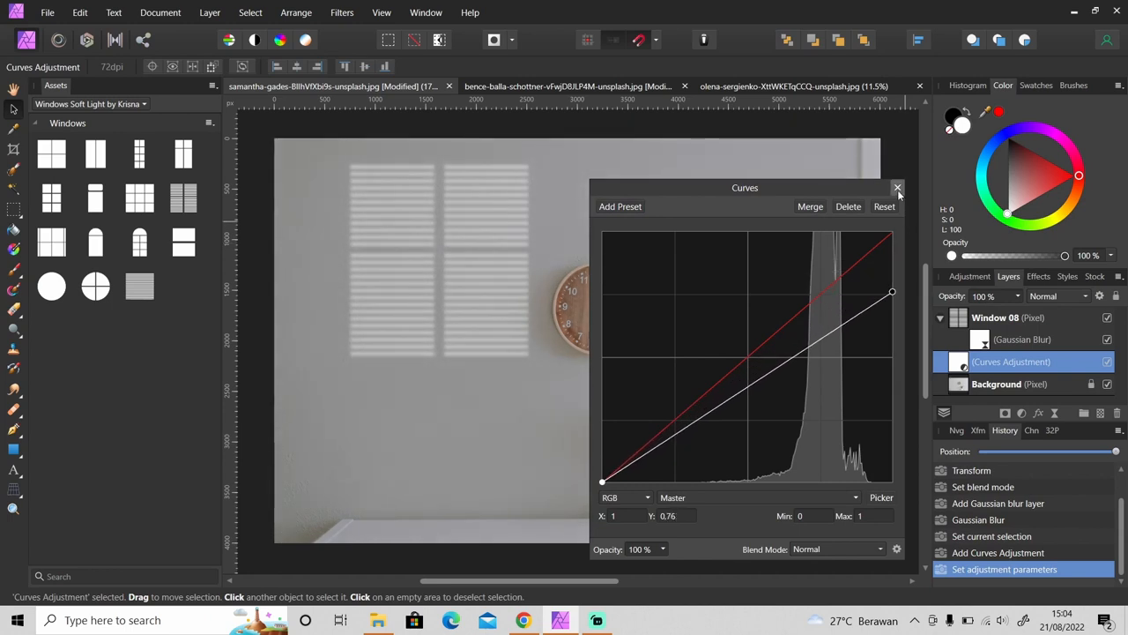
pyautogui.click(897, 187)
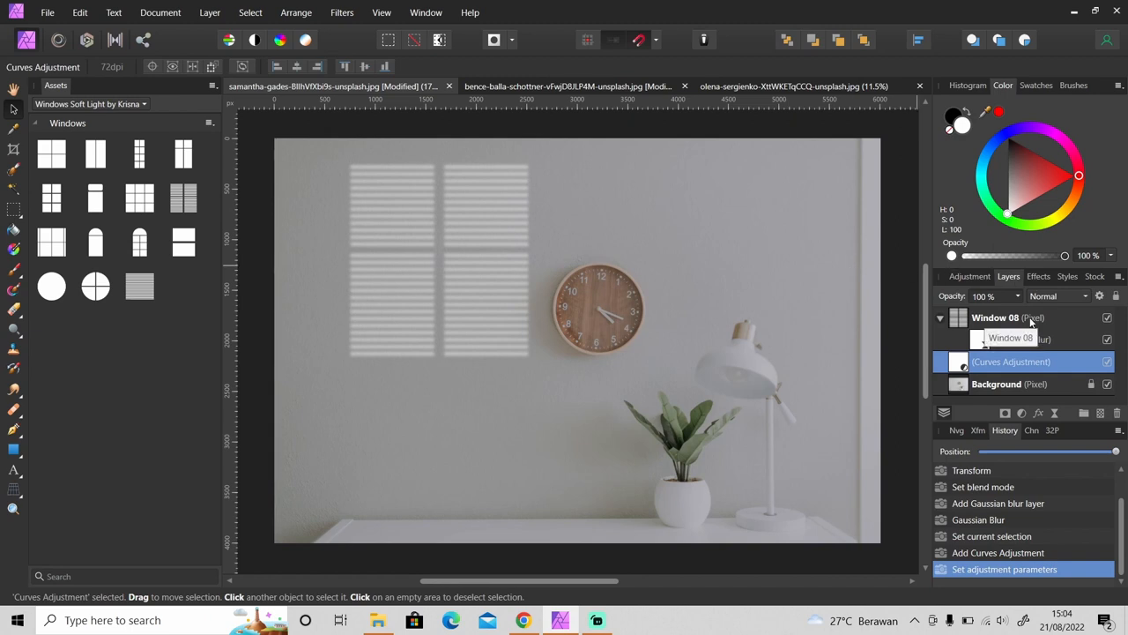
# Apply a perspective distortion to the Window 08 light layer so it slants across the wall
pyautogui.click(996, 317)
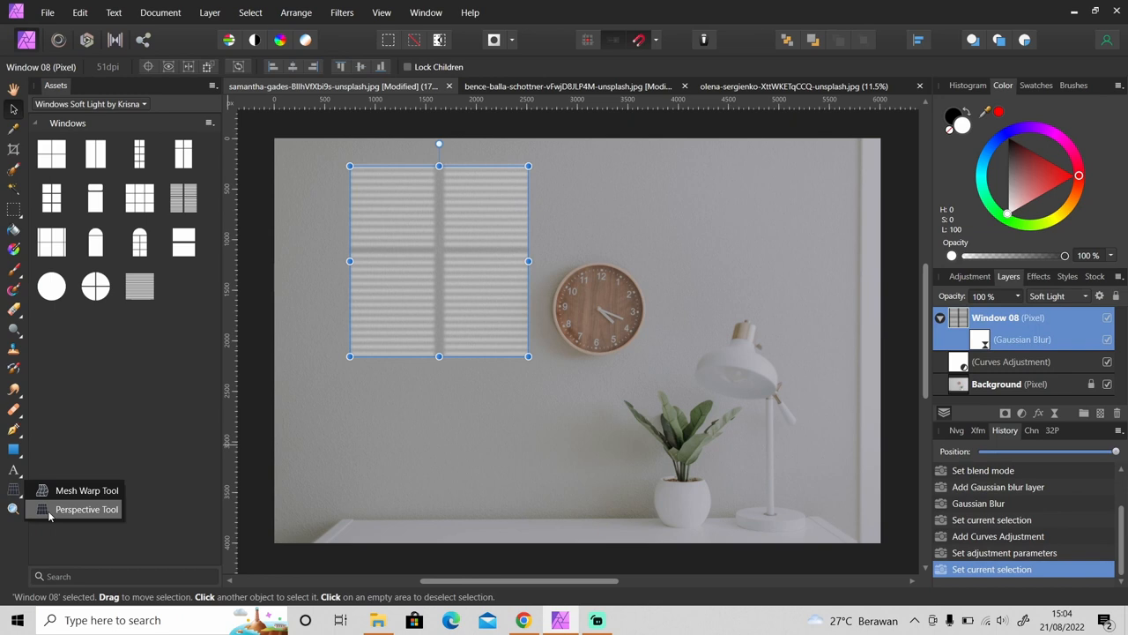
pyautogui.click(87, 507)
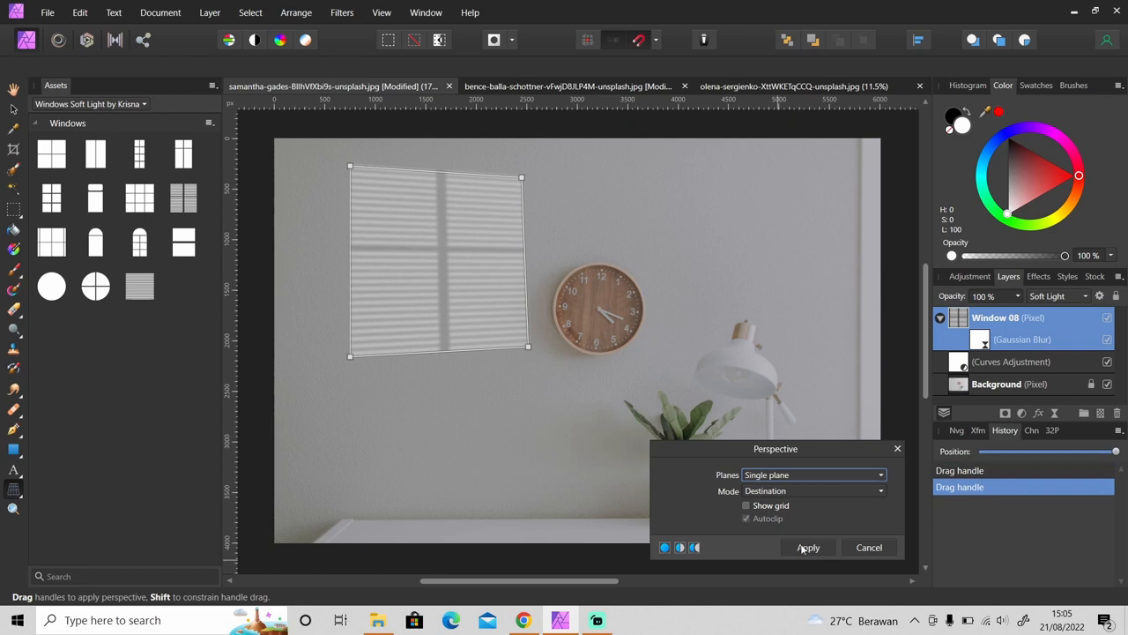
pyautogui.click(807, 547)
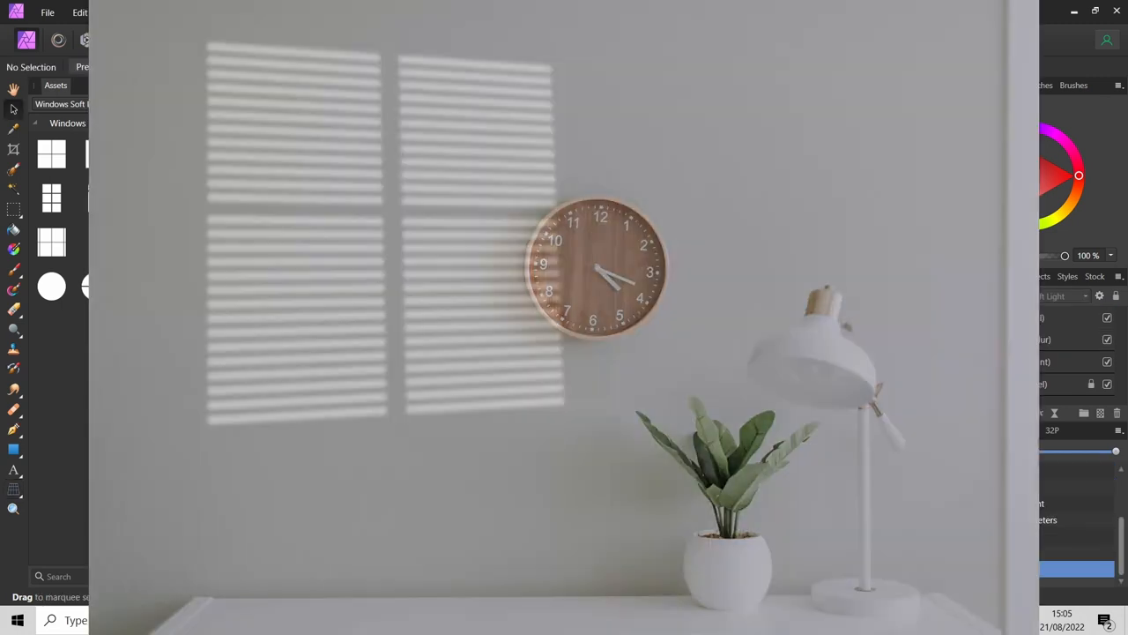
# Place a round window asset on the portrait photo and blend it as Soft Light
pyautogui.click(793, 85)
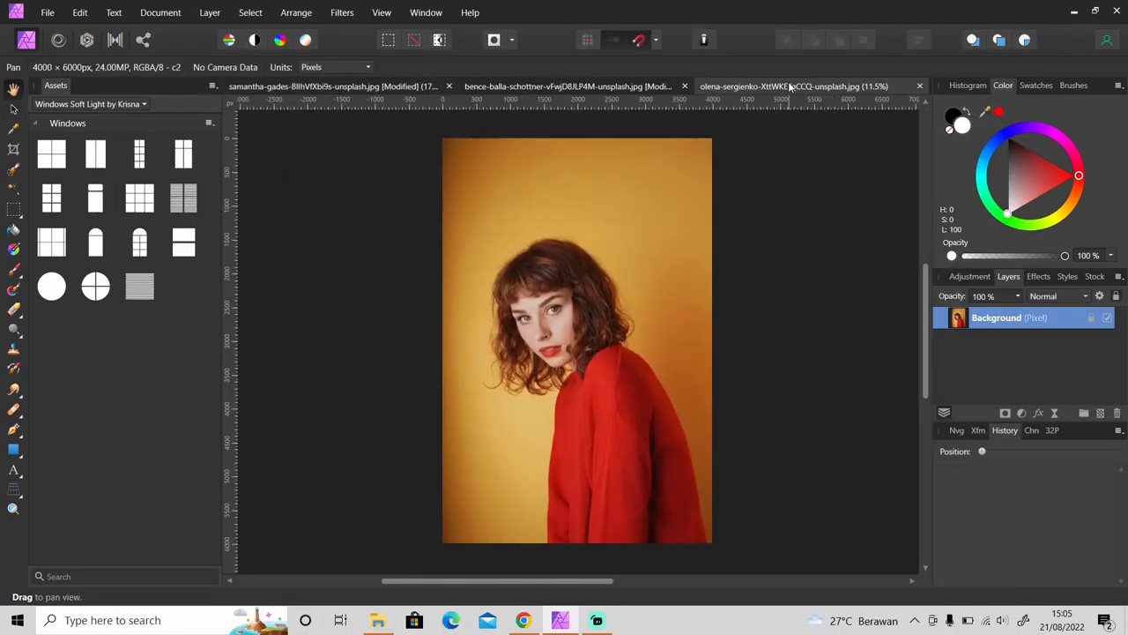
pyautogui.moveTo(279, 271)
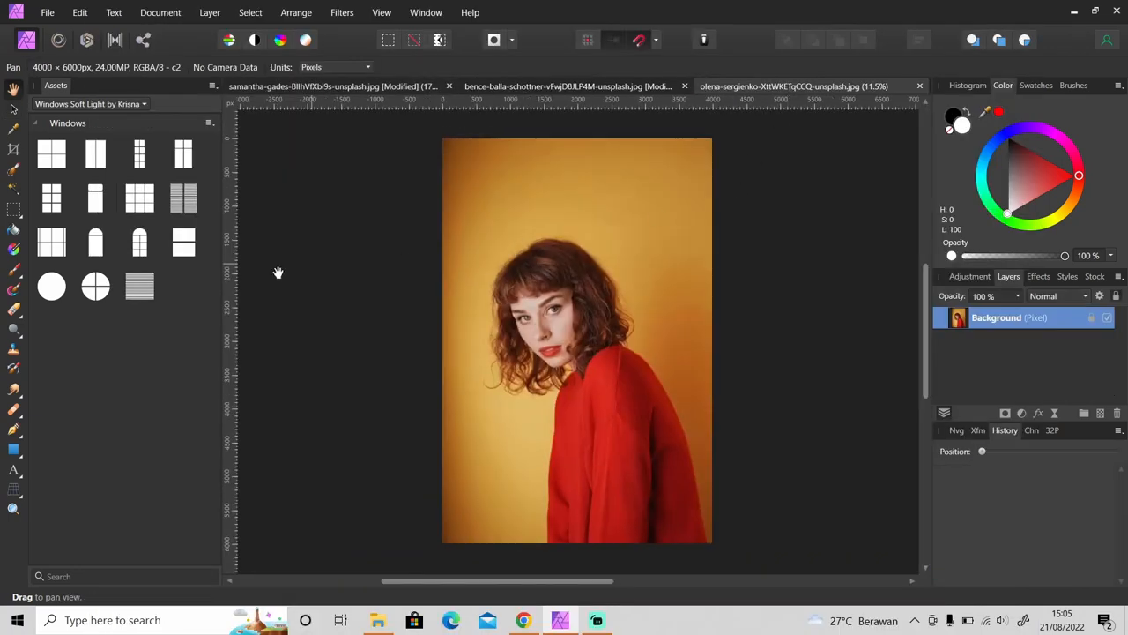
pyautogui.click(95, 286)
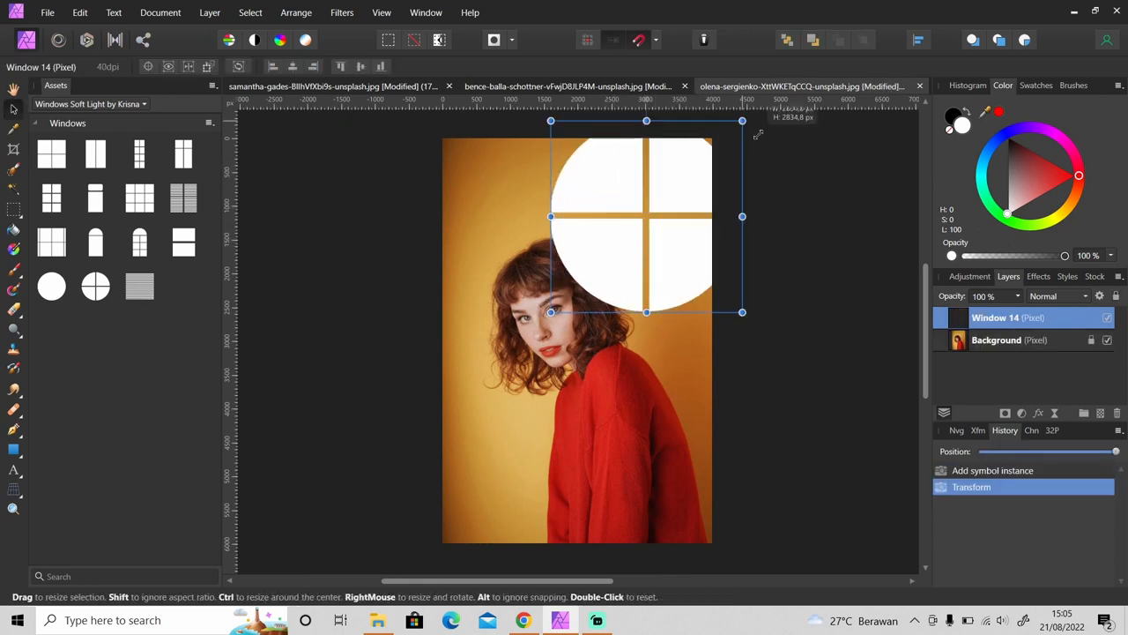
pyautogui.click(1057, 296)
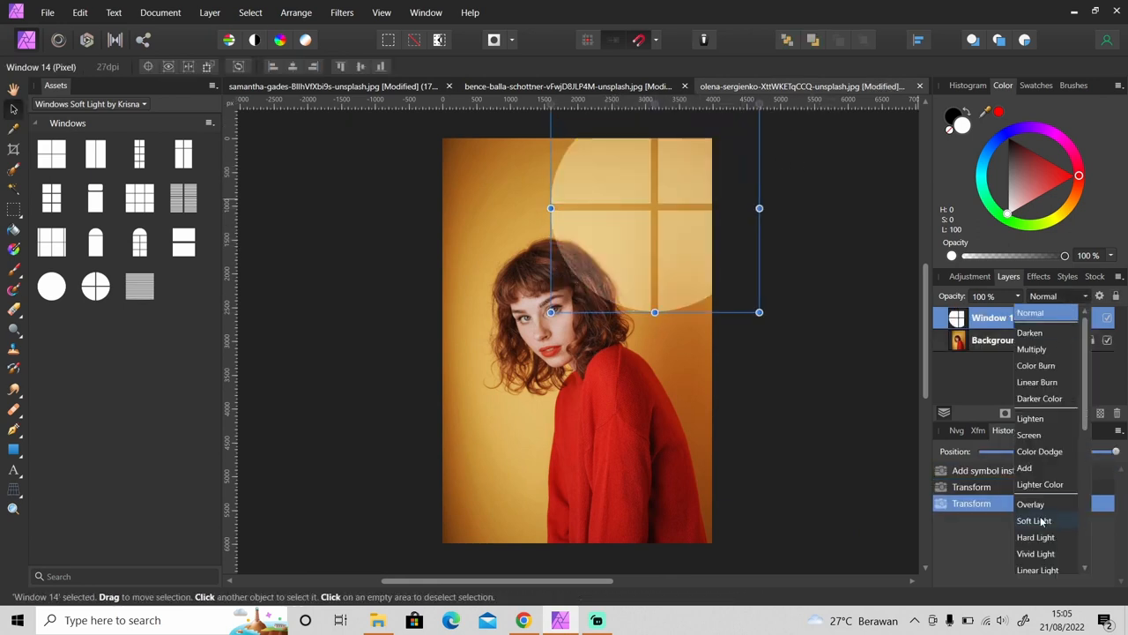
pyautogui.click(1032, 520)
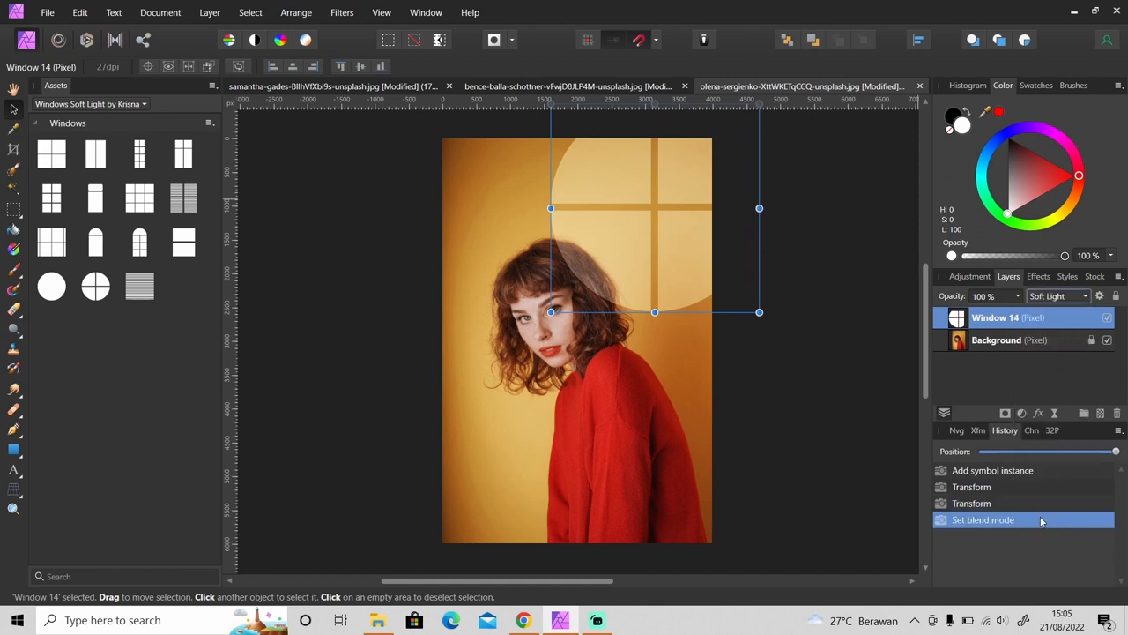
pyautogui.click(210, 13)
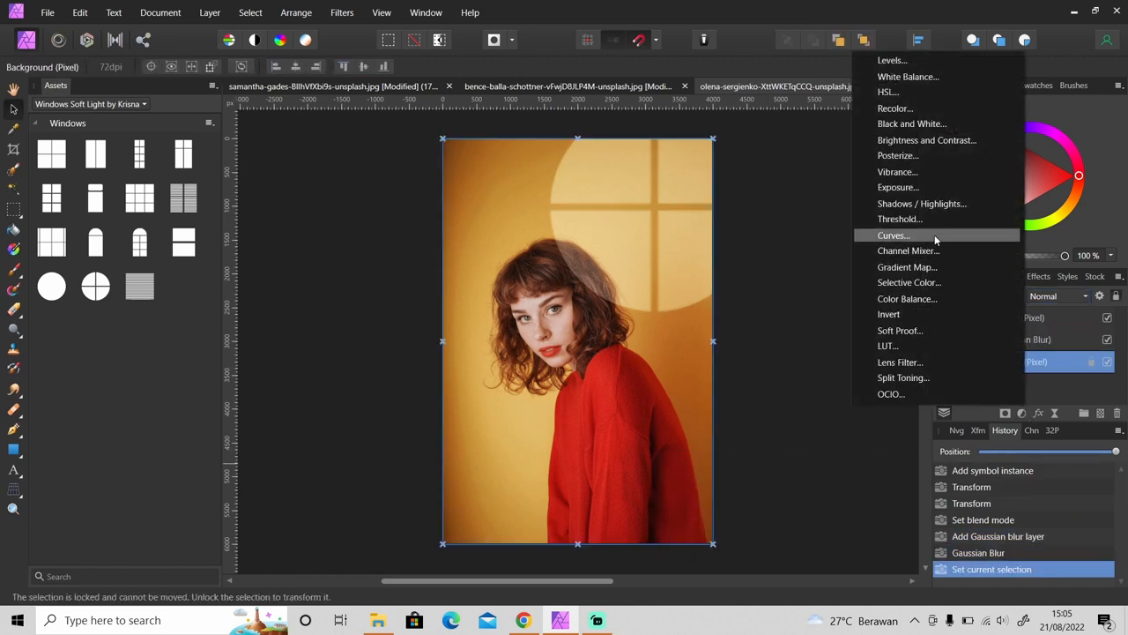
# Darken the portrait with a lowered Curves adjustment so the blurred round window light stands out
pyautogui.click(892, 236)
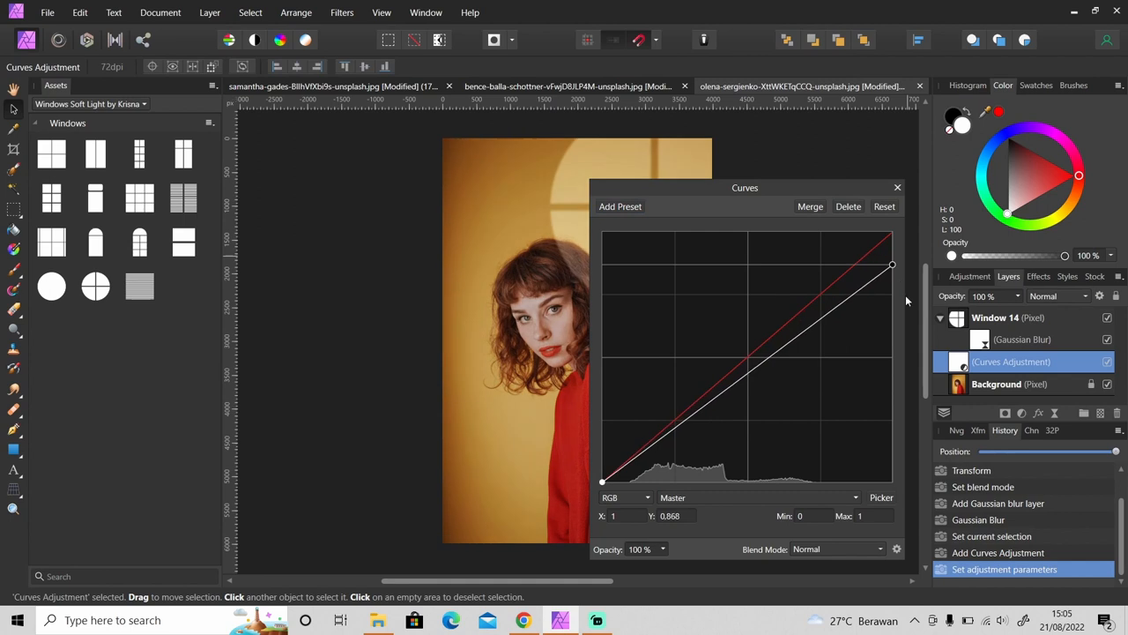
pyautogui.click(898, 187)
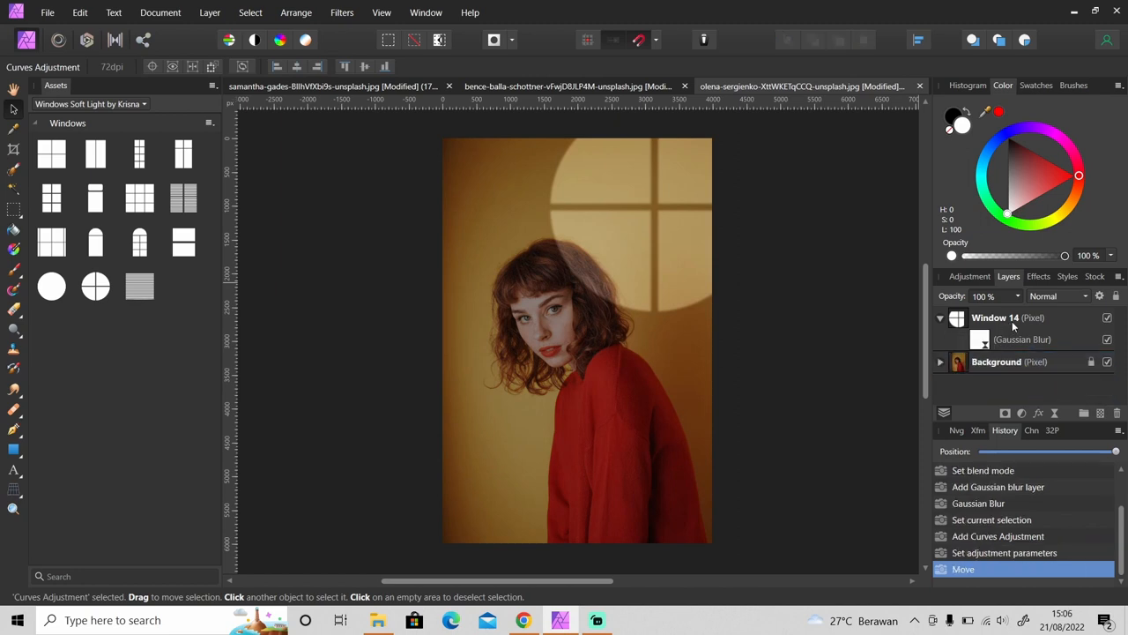
pyautogui.moveTo(610, 220)
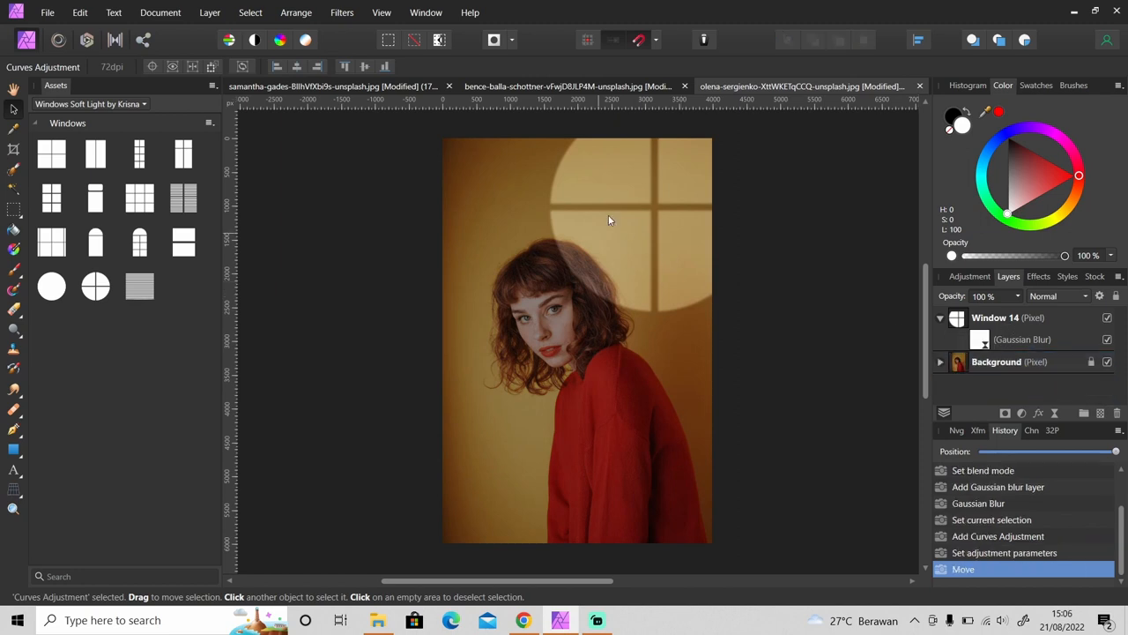